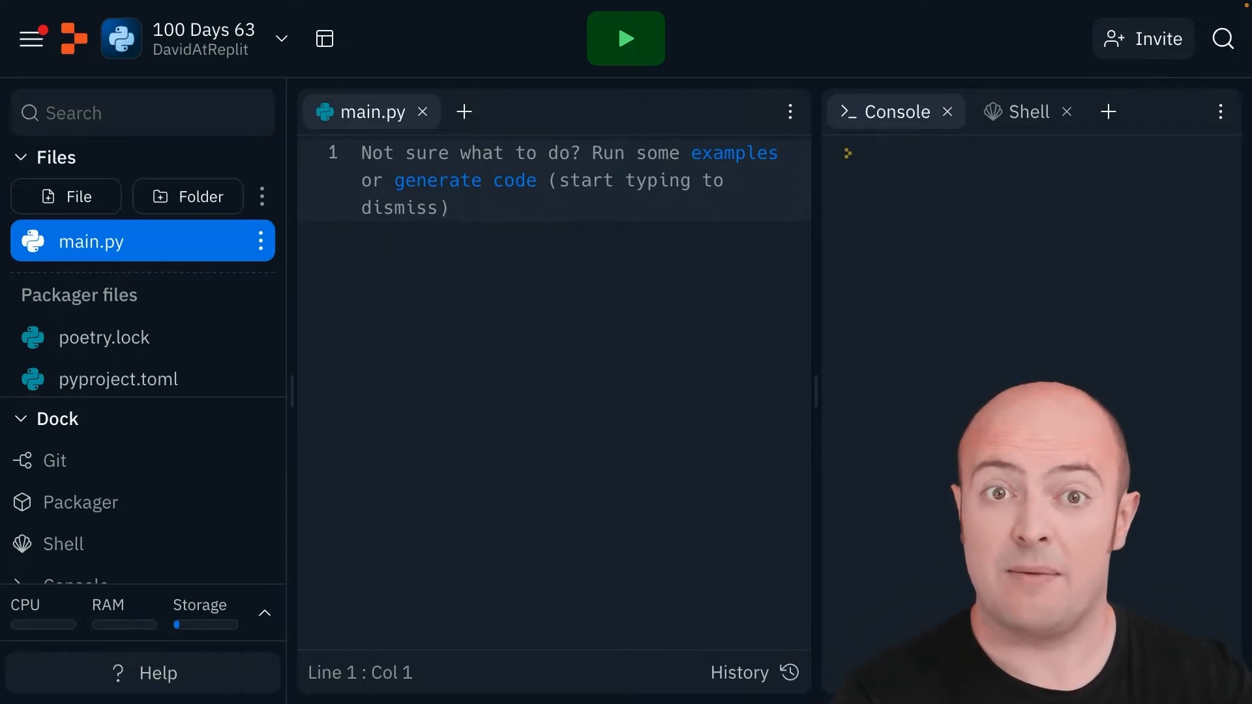
{"action": "mouse_move", "coordinate": [506, 490]}
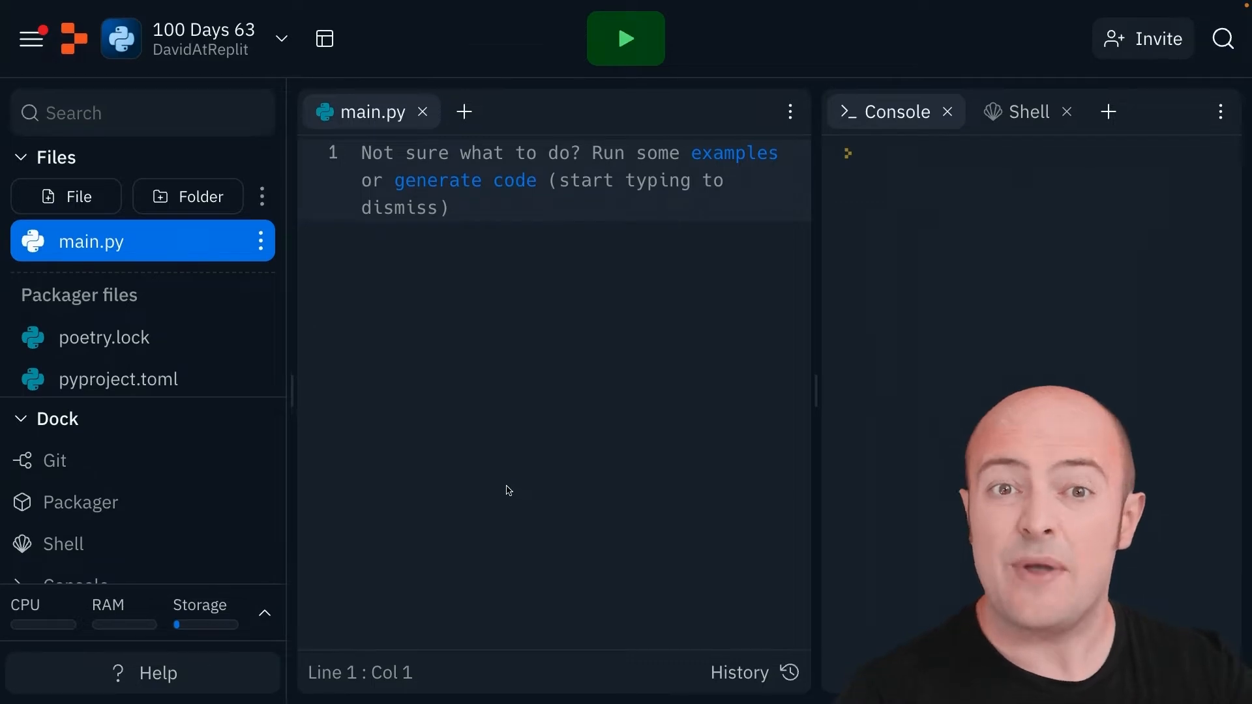
{"action": "mouse_move", "coordinate": [545, 386]}
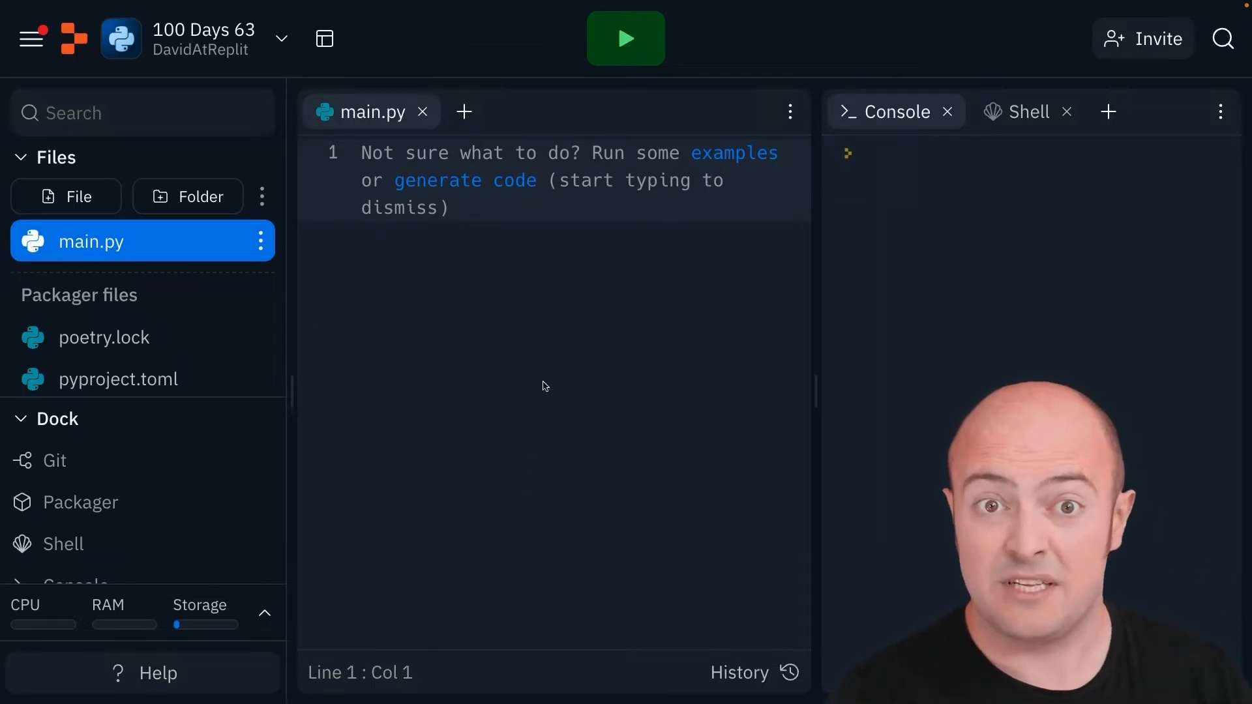
- Write a for loop over range(10) printing i+1 in main.py and run it to print 1 to 10
{"action": "type", "text": "for i in range(10):"}
{"action": "type", "text": "print(i+1)"}
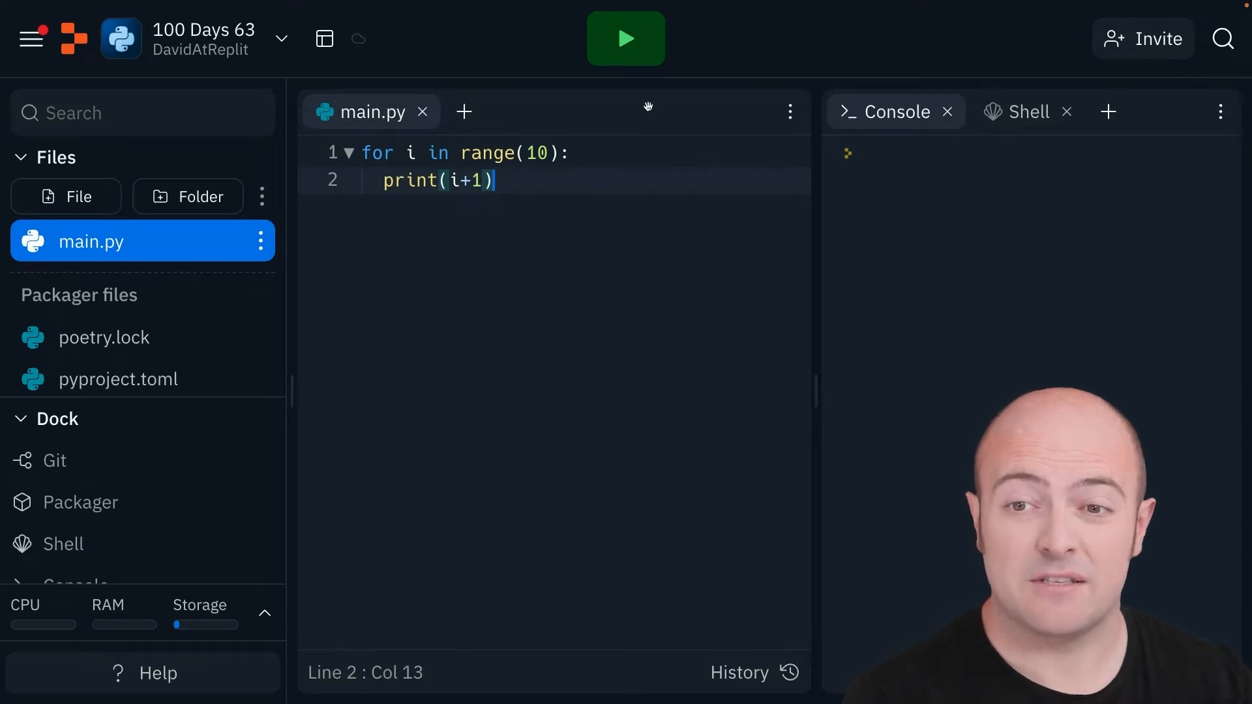
{"action": "left_click", "coordinate": [626, 38]}
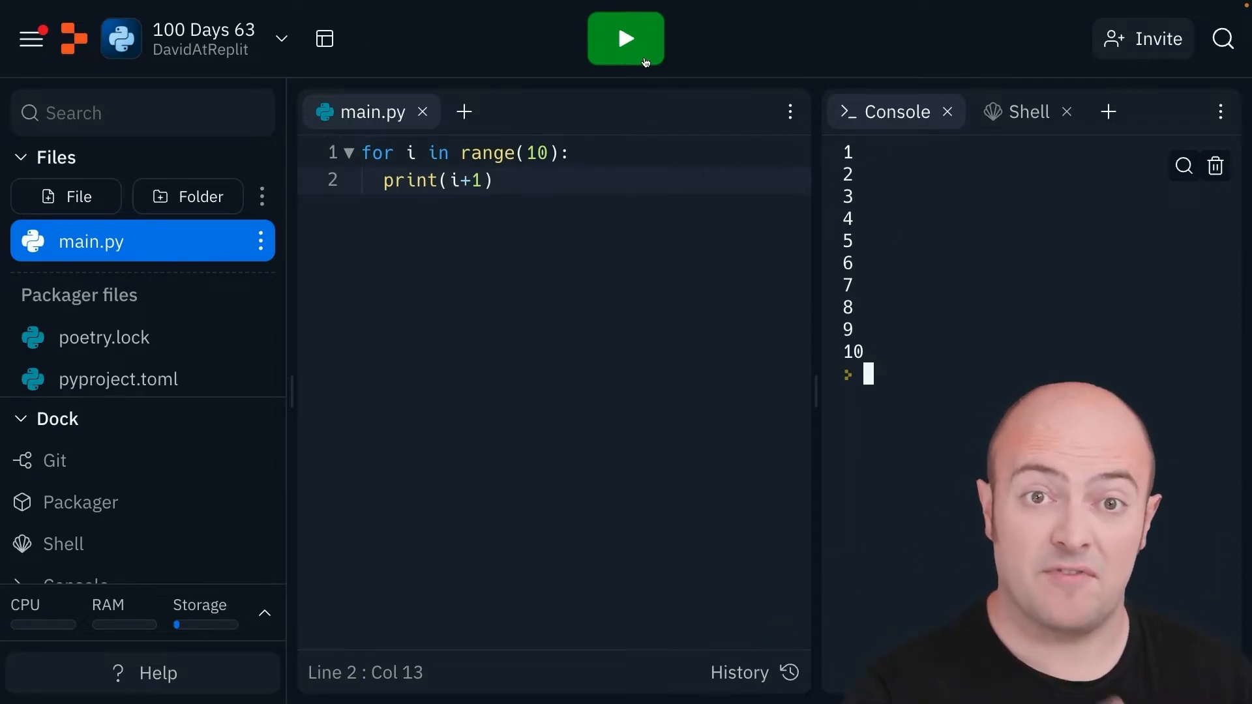
- Clear main.py, create a new file test.py and put the range(10) print loop in it
{"action": "key", "text": "ctrl+a"}
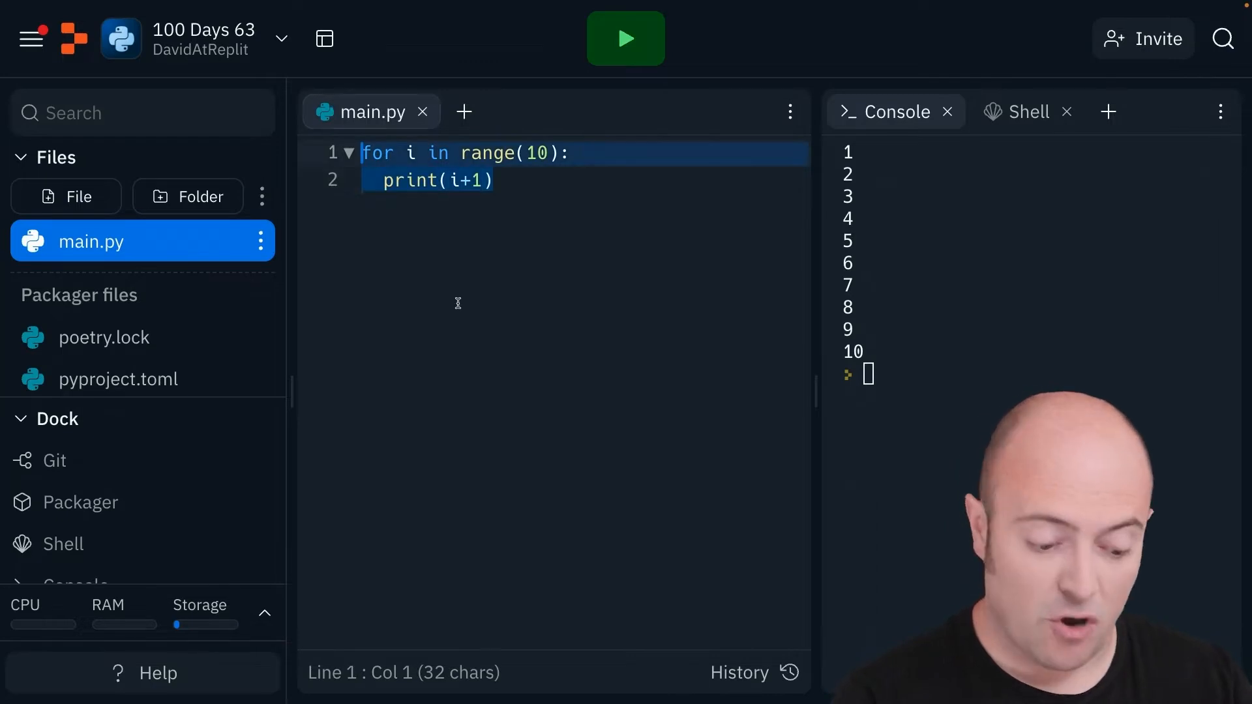
{"action": "key", "text": "Delete"}
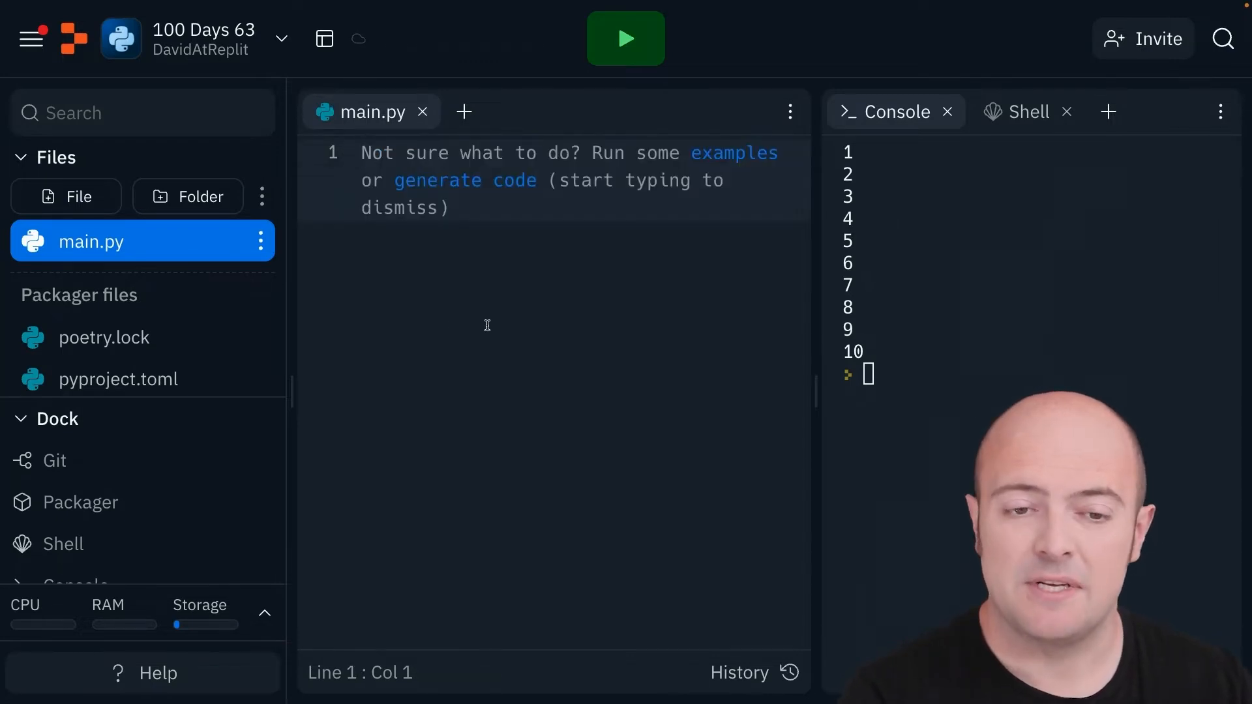
{"action": "left_click", "coordinate": [66, 196]}
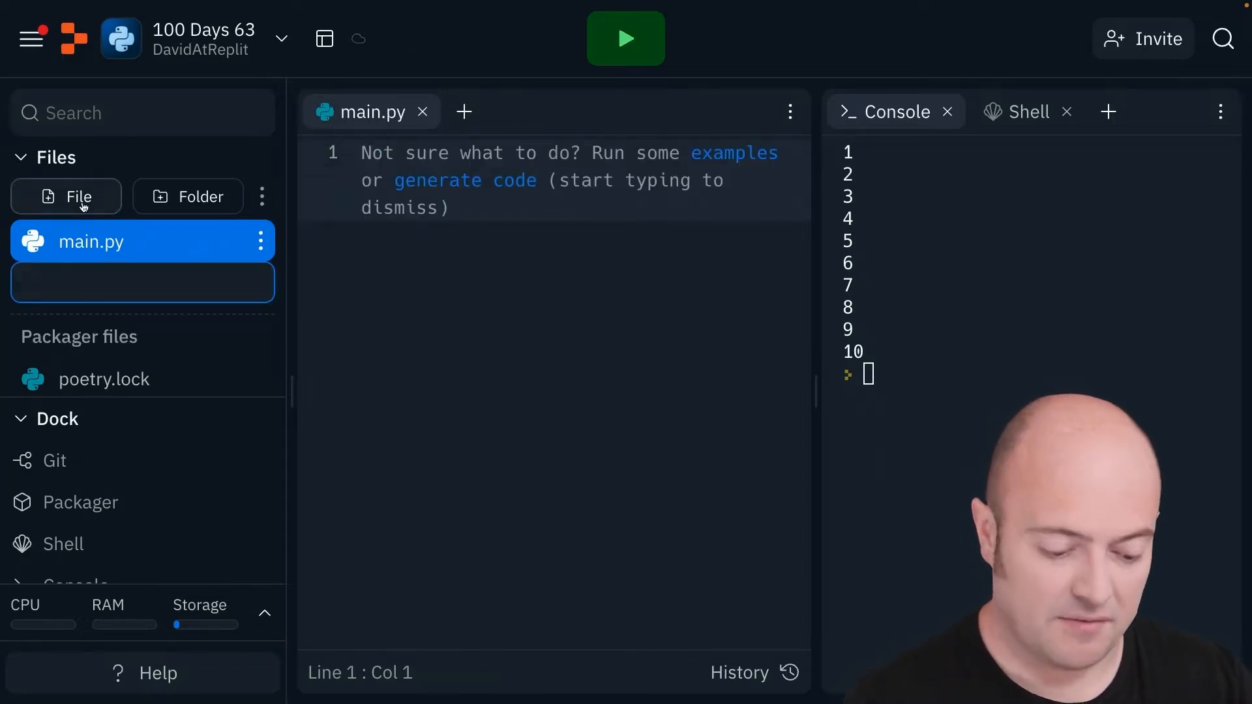
{"action": "type", "text": "test.py"}
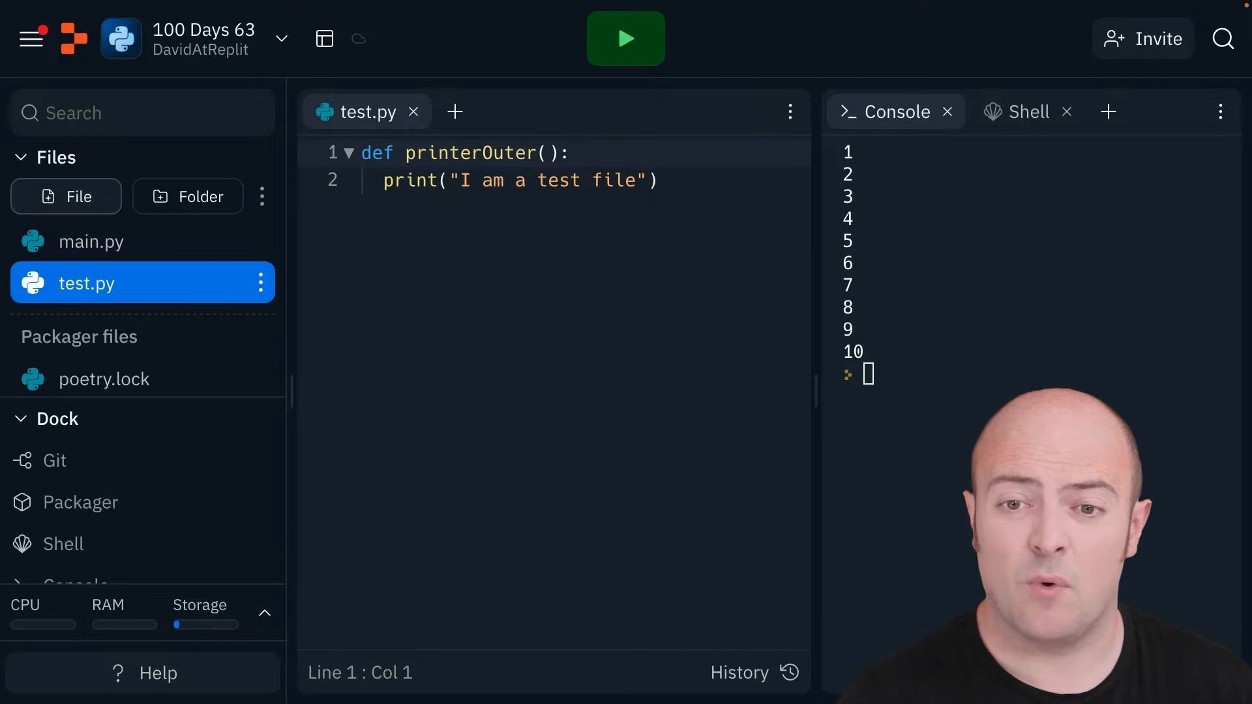
{"action": "type", "text": "for i in range(10):"}
{"action": "left_click", "coordinate": [554, 180]}
{"action": "type", "text": "print(i+1"}
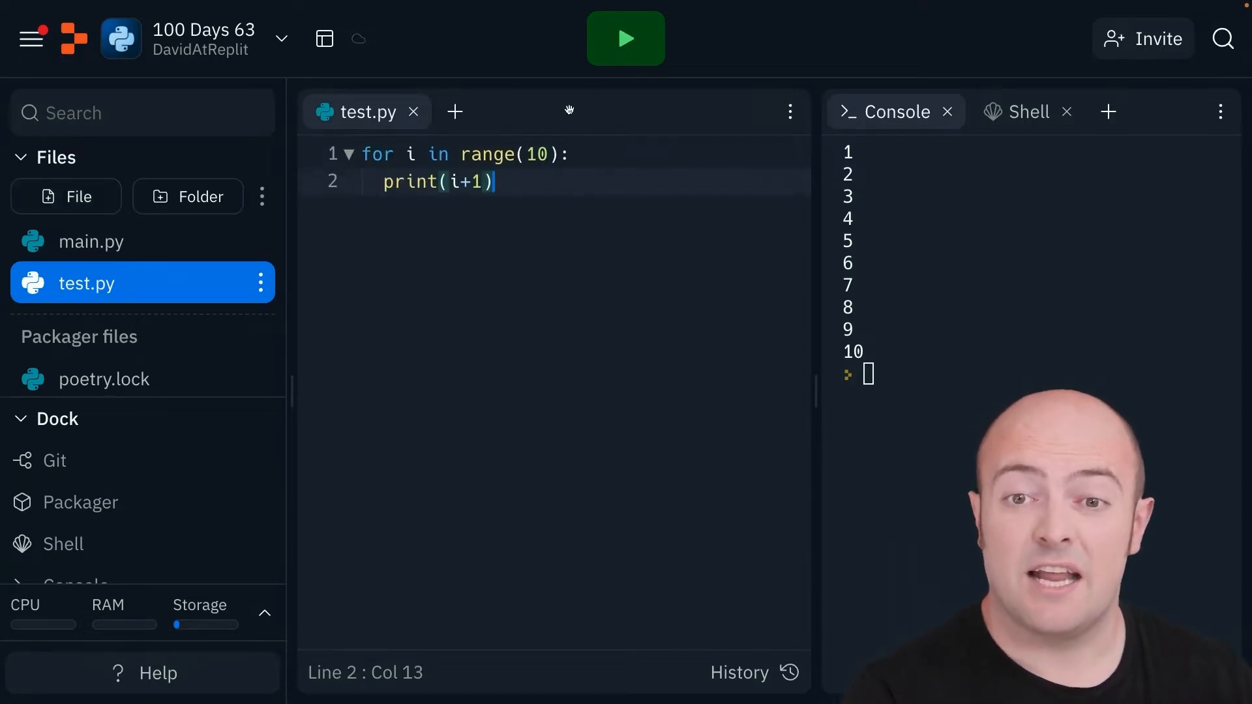
- Run the project with empty main.py so the console stays blank, then return to main.py
{"action": "left_click", "coordinate": [623, 38]}
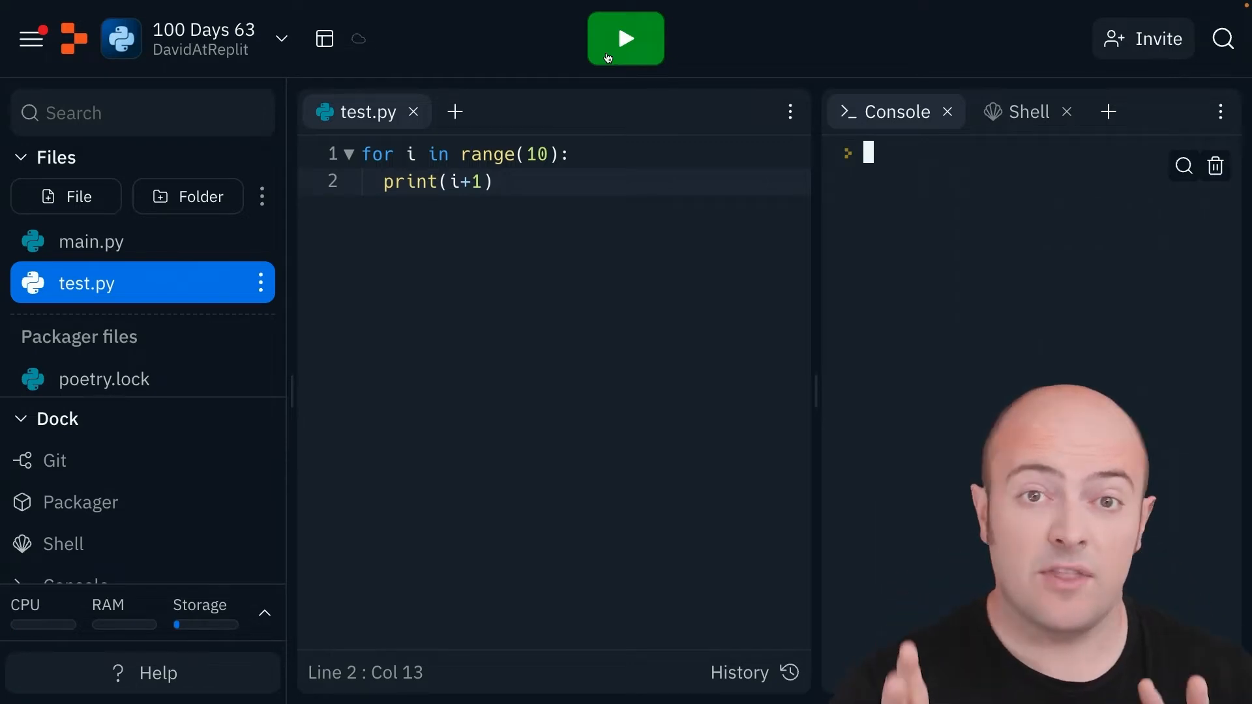
{"action": "left_click", "coordinate": [91, 242]}
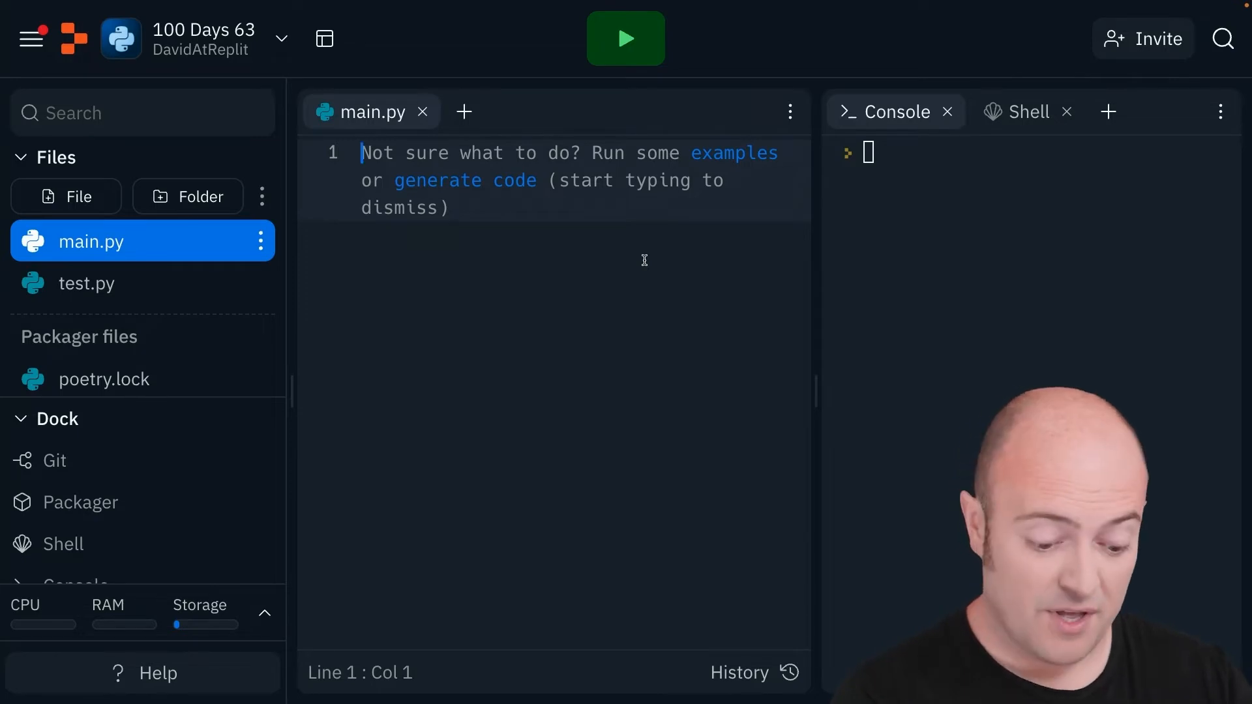
- Add 'import test' to main.py and run it so test's loop prints 1 to 10
{"action": "type", "text": "import"}
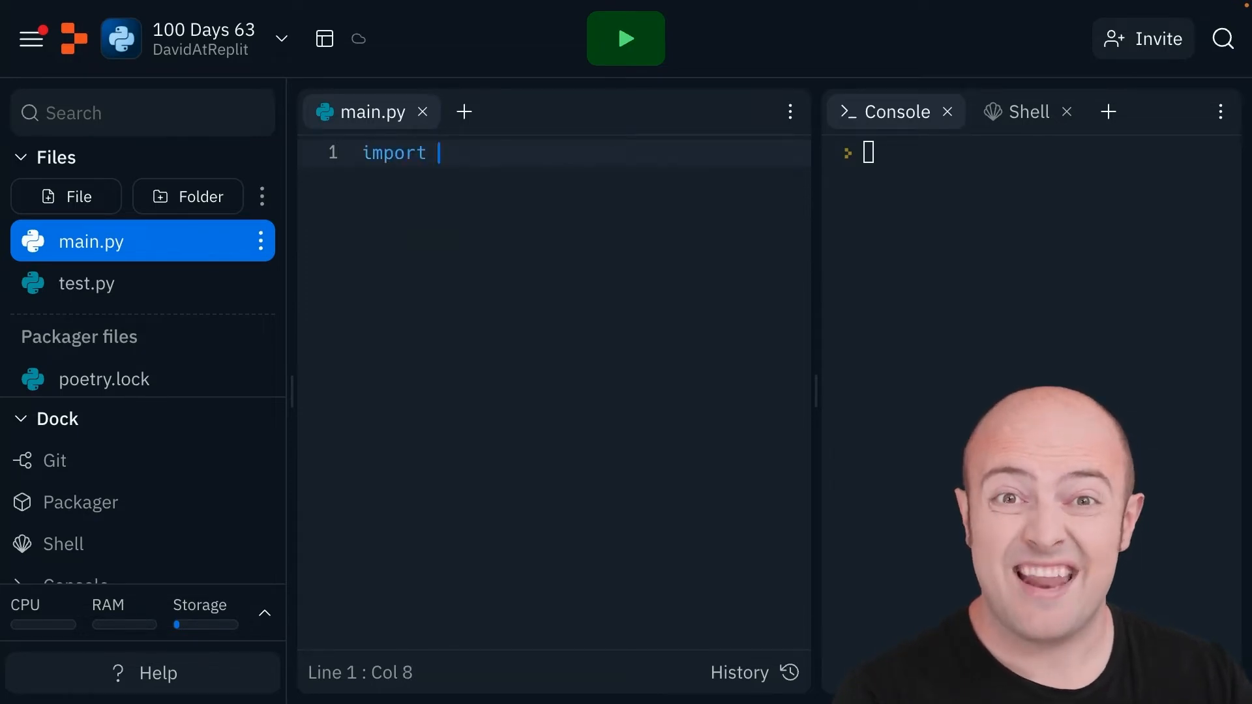
{"action": "type", "text": "test"}
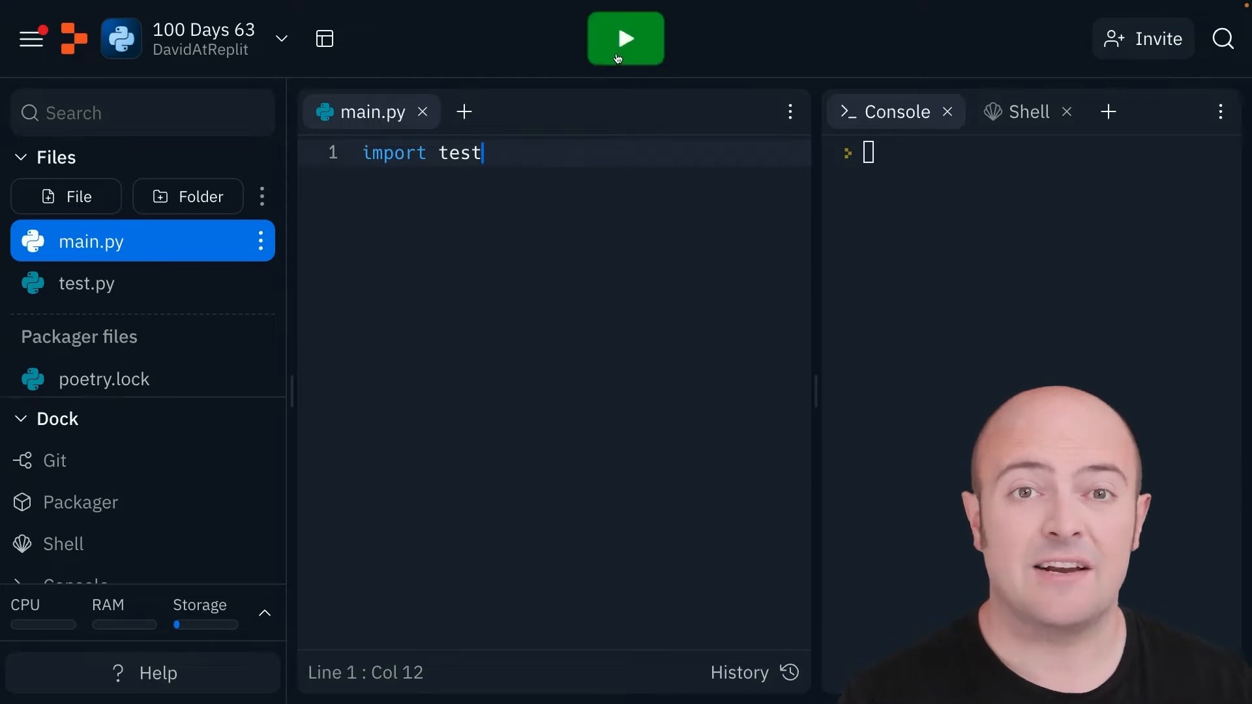
{"action": "left_click", "coordinate": [626, 38]}
{"action": "type", "text": "print(\"Count"}
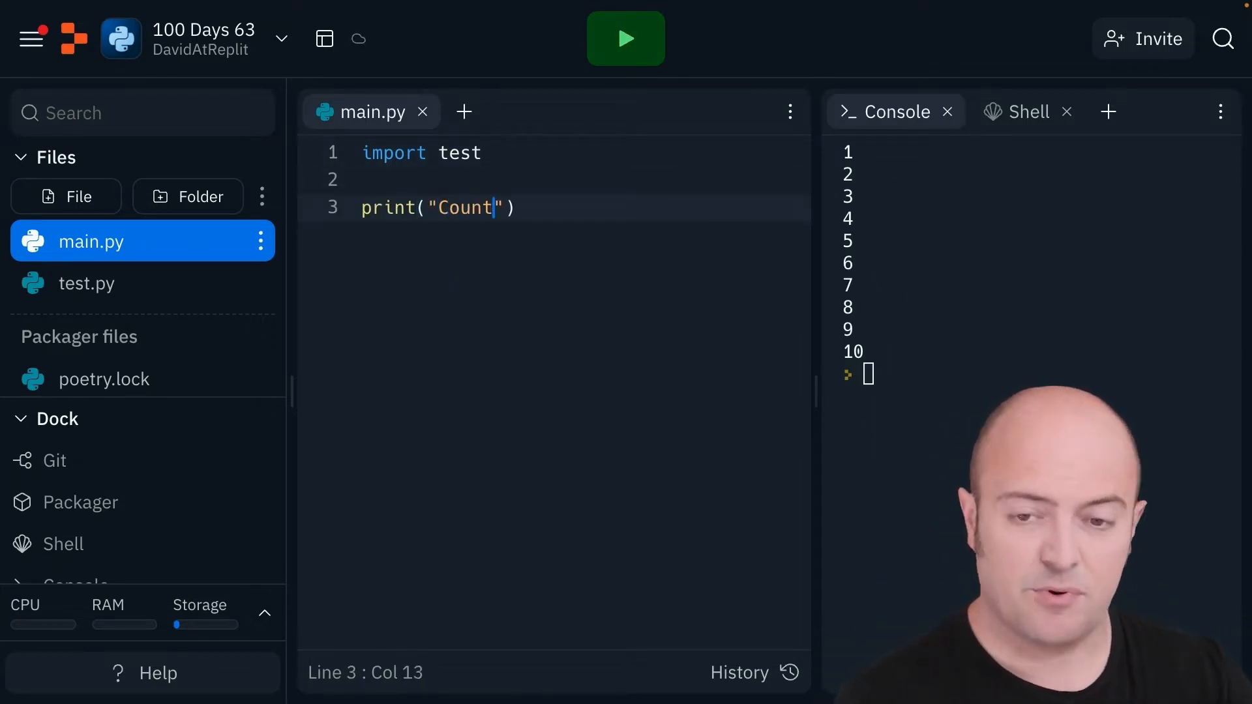
- Finish print("Countdown") after the import, run to print Countdown after 1–10, then view test.py
{"action": "type", "text": "down"}
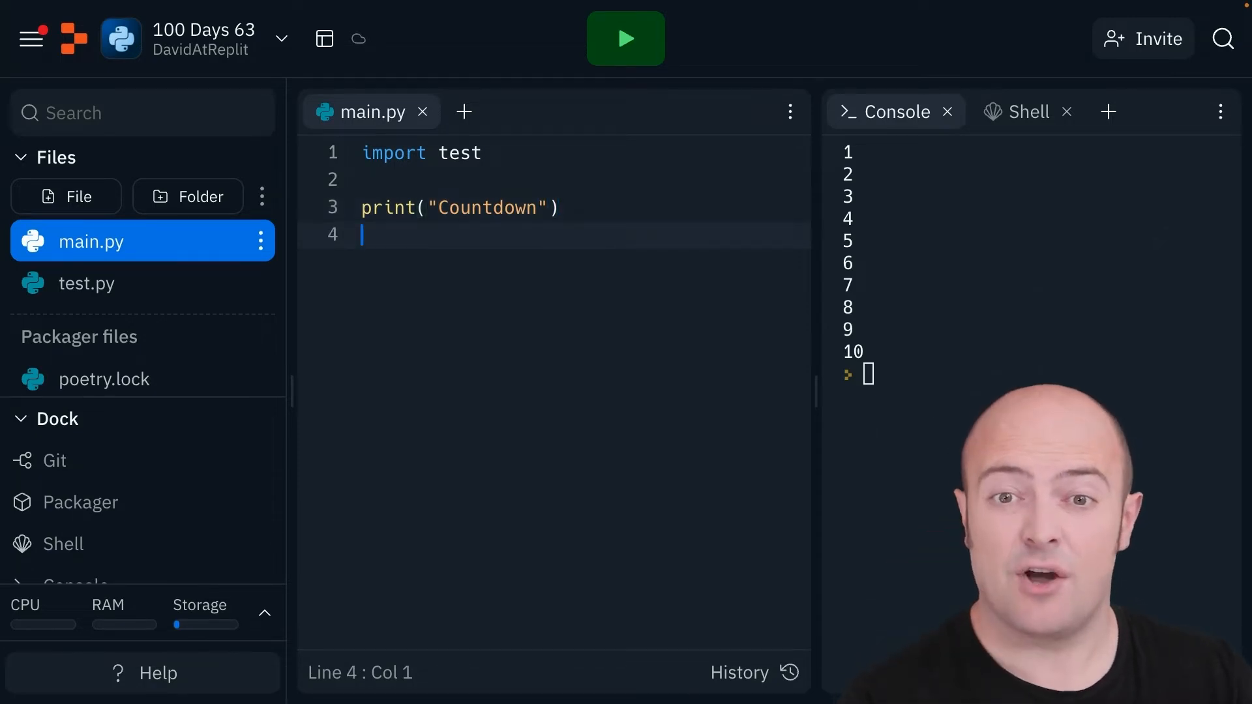
{"action": "left_click", "coordinate": [626, 38]}
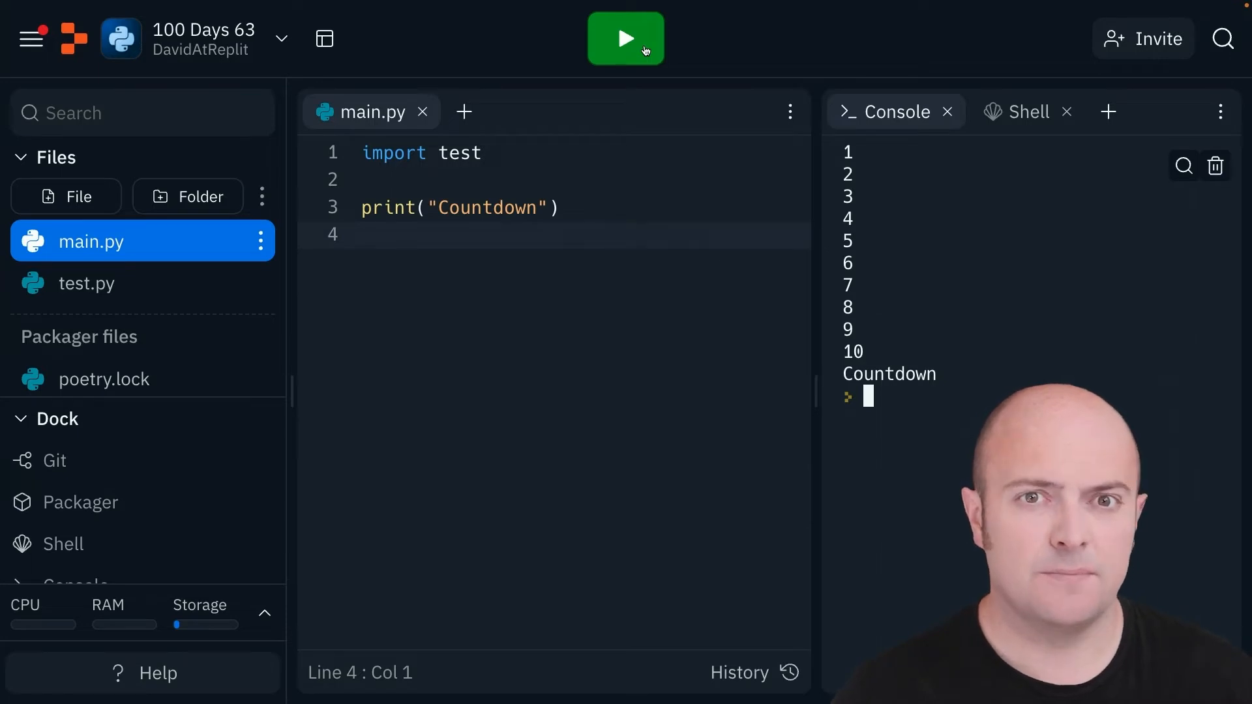
{"action": "left_click", "coordinate": [86, 284]}
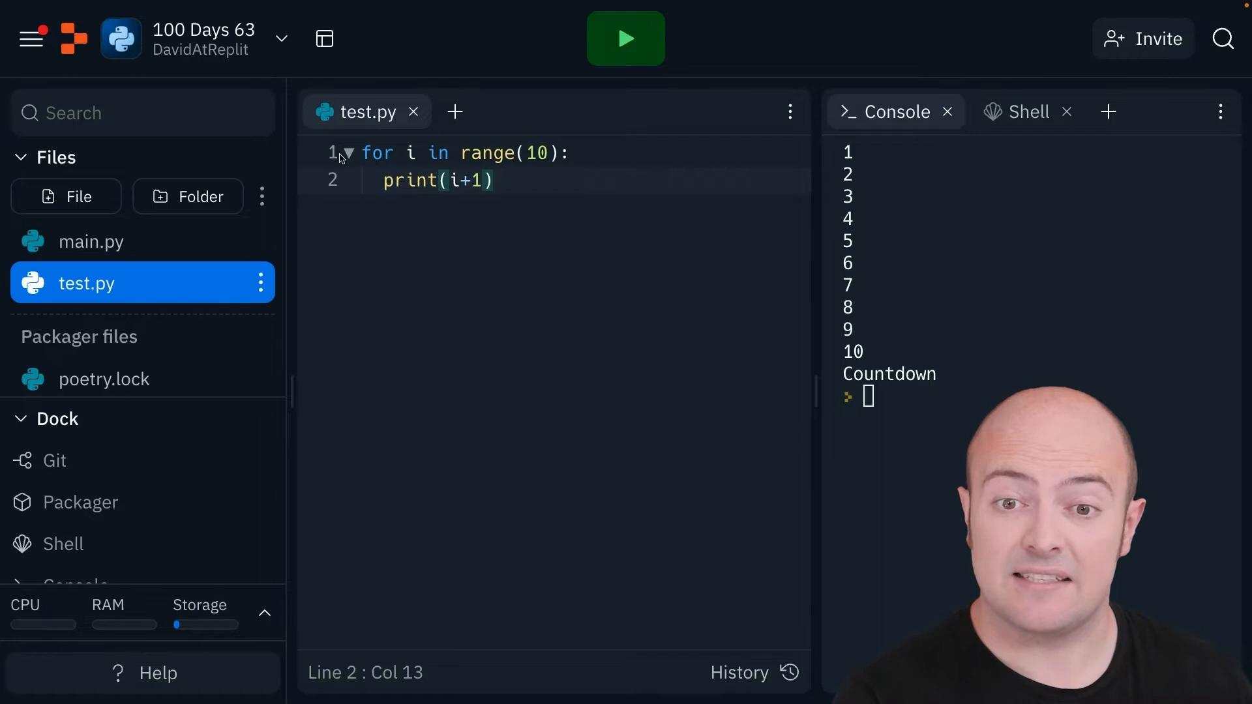
- Call test.countdown() from main.py and run so Countdown prints before 1–10
{"action": "key", "text": "Enter"}
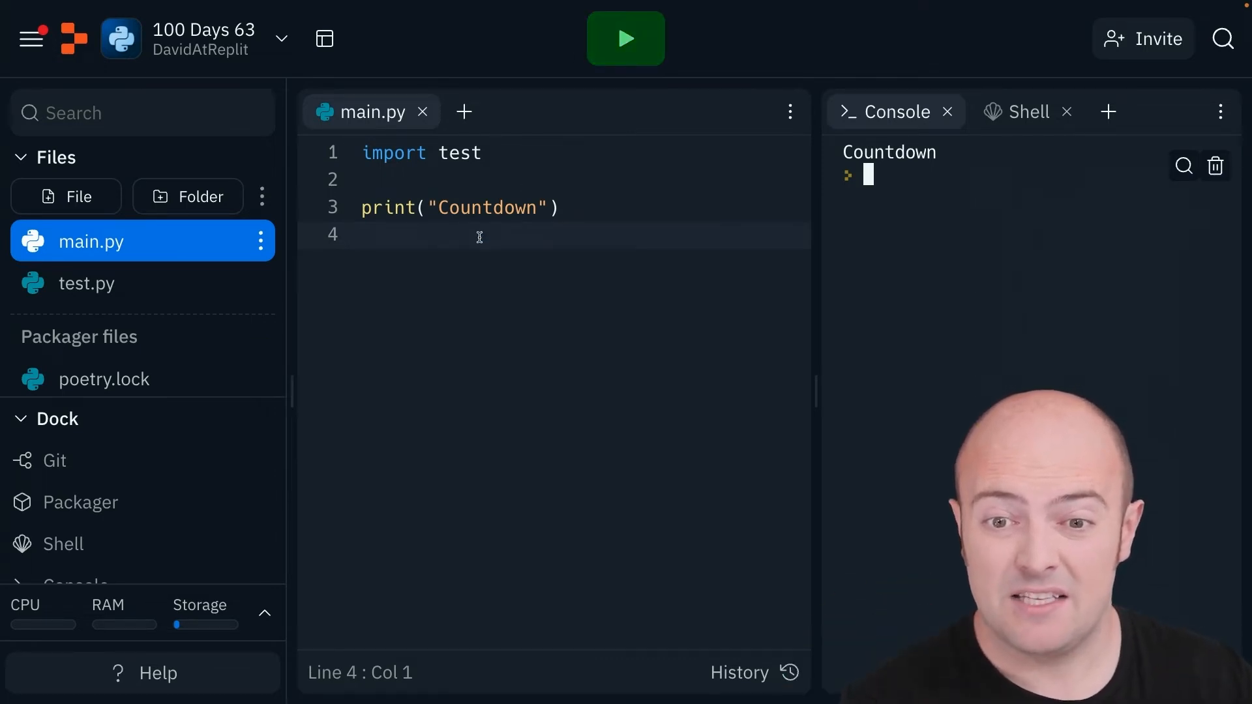
{"action": "type", "text": "test.countd"}
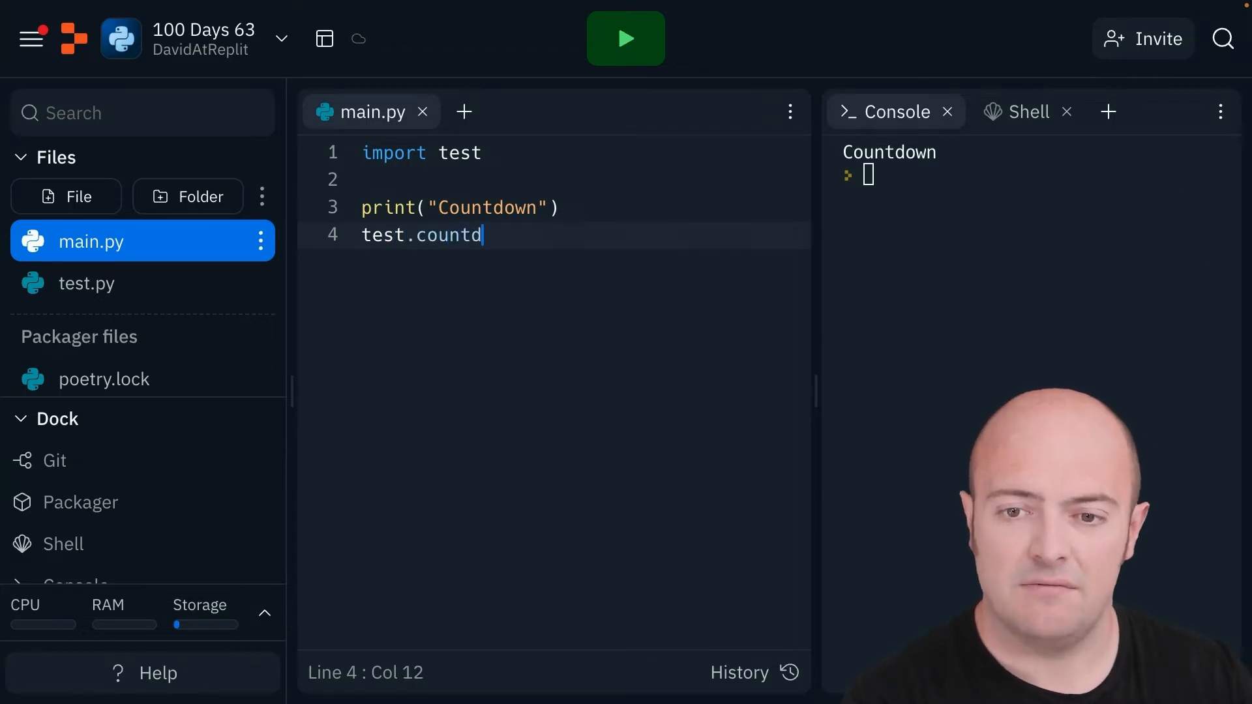
{"action": "left_click", "coordinate": [625, 41]}
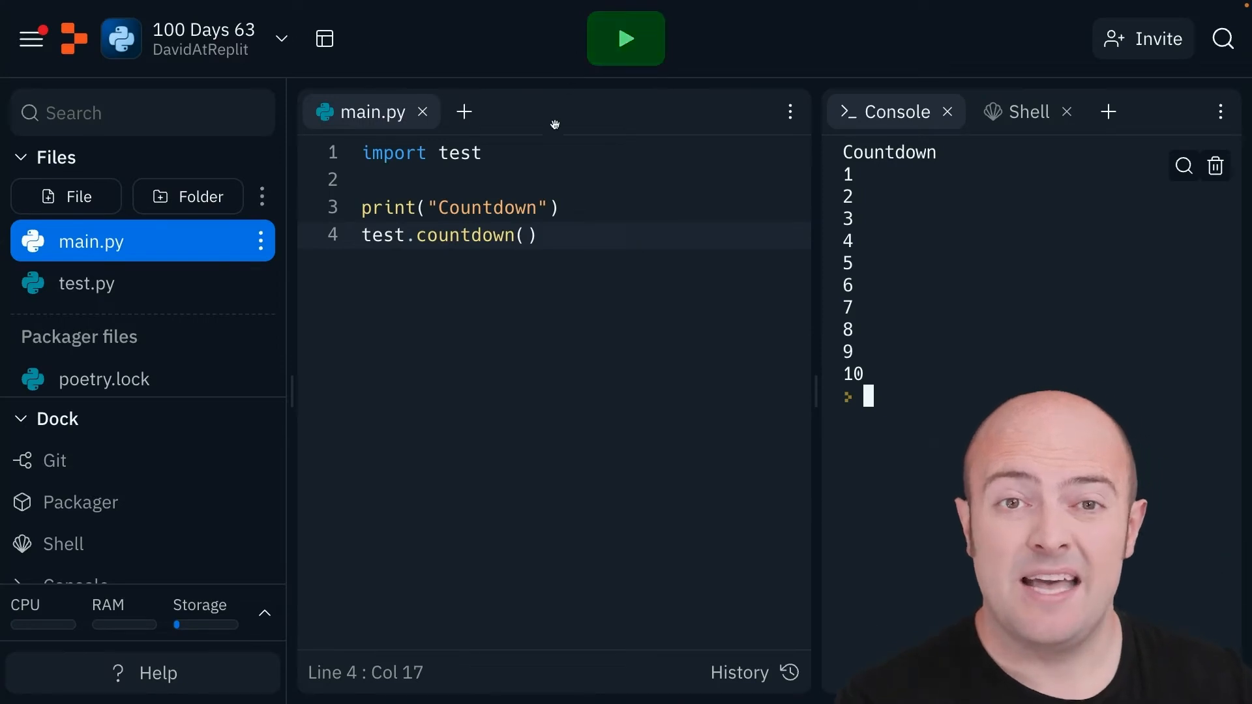
- Change the import to 'import test as tt' with line 4 calling a bare countdown()
{"action": "left_click", "coordinate": [487, 152]}
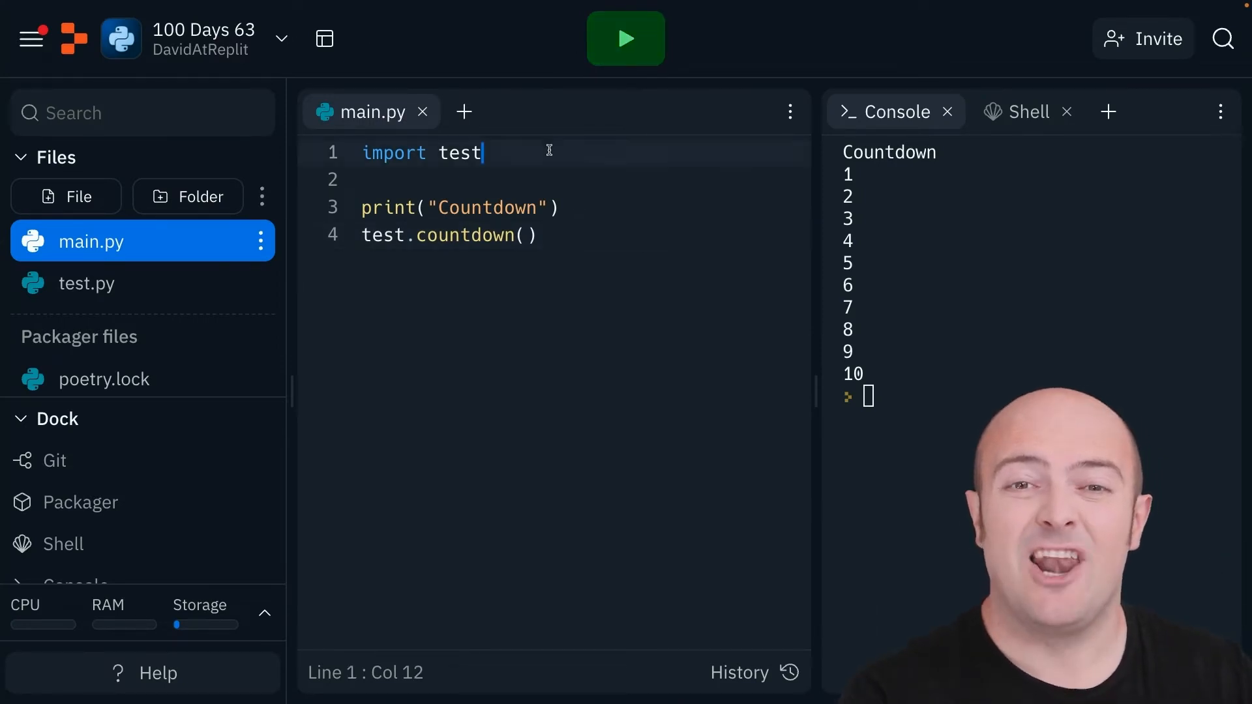
{"action": "mouse_move", "coordinate": [478, 167]}
{"action": "type", "text": " as"}
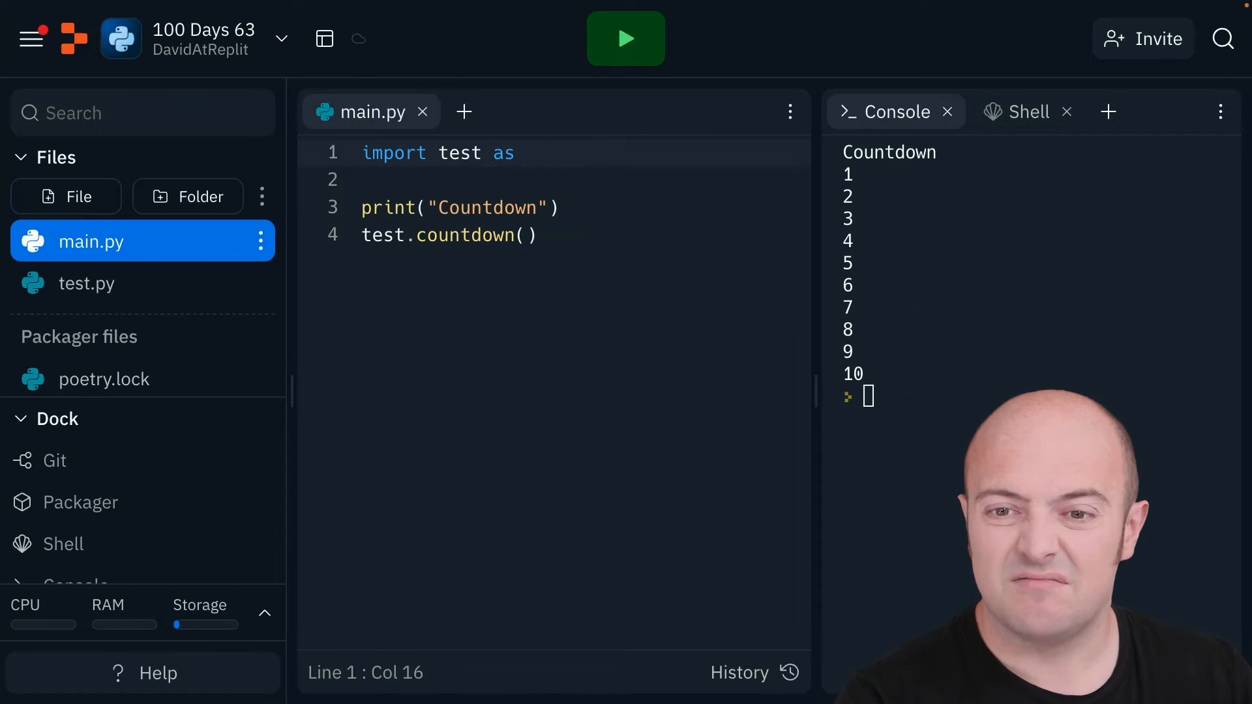
{"action": "type", "text": "tt"}
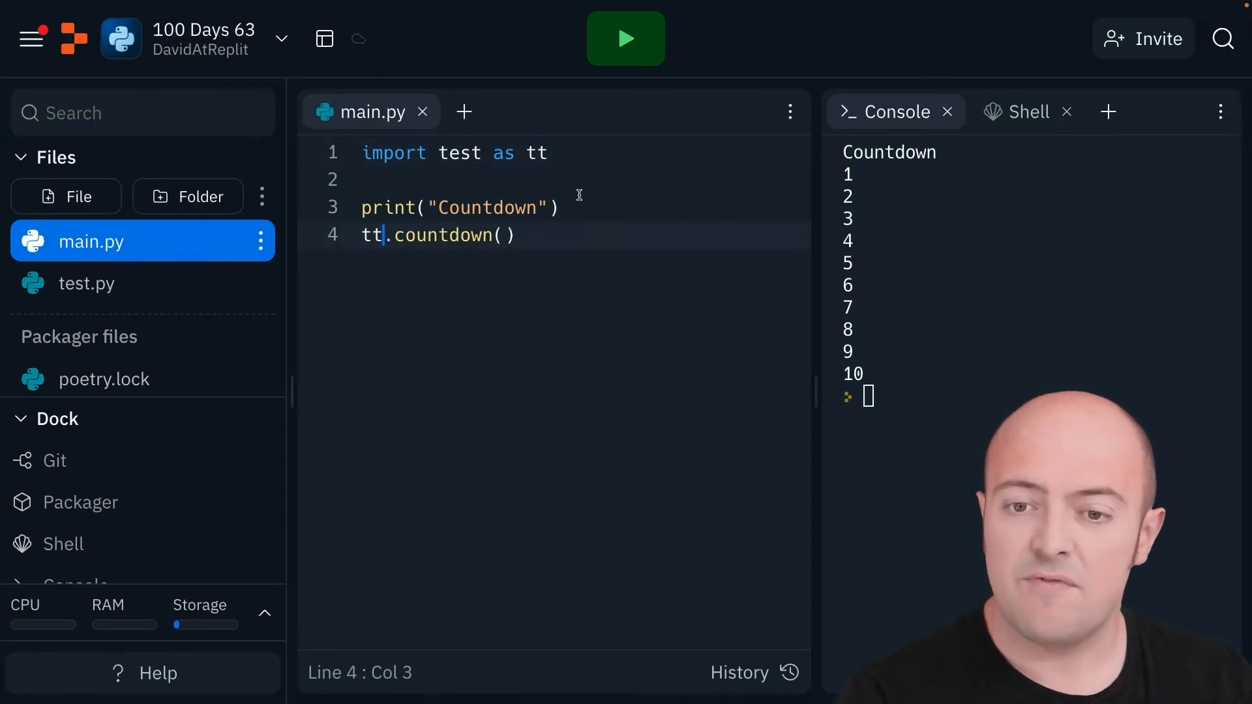
{"action": "left_click", "coordinate": [626, 38]}
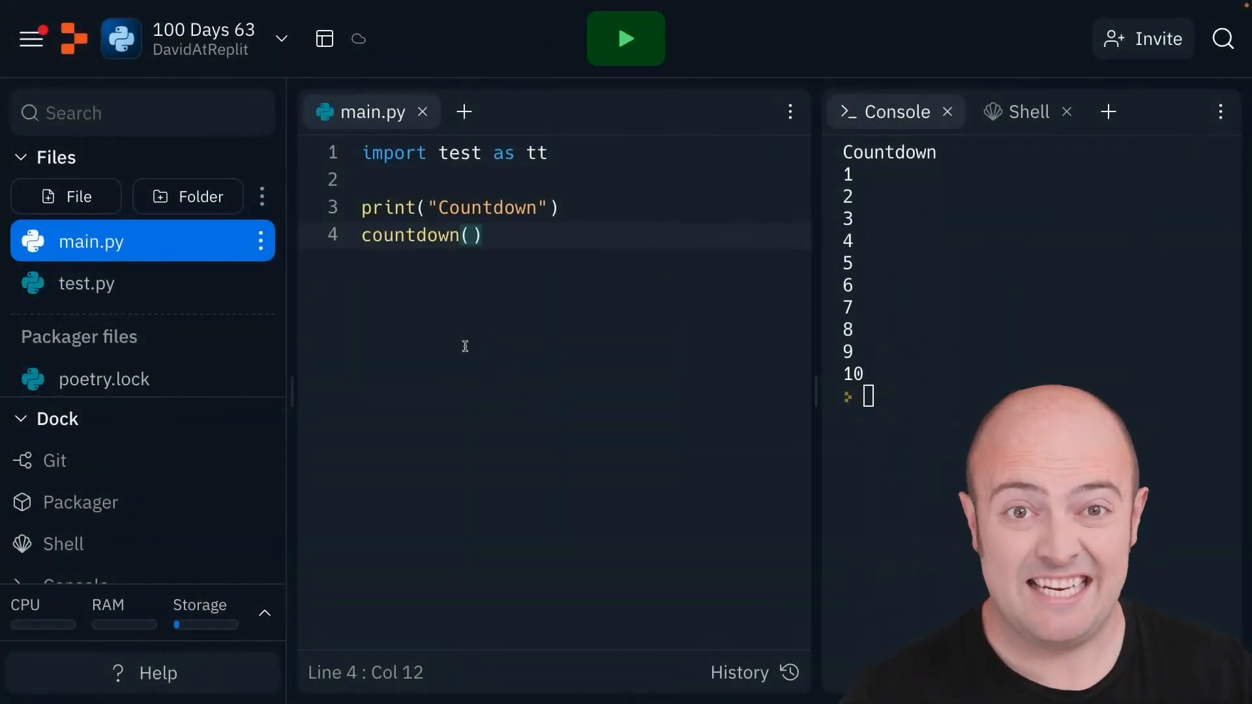
- Run to show the NameError for bare countdown(), then change line 4 to tt.countdown() and rerun
{"action": "left_click", "coordinate": [626, 40]}
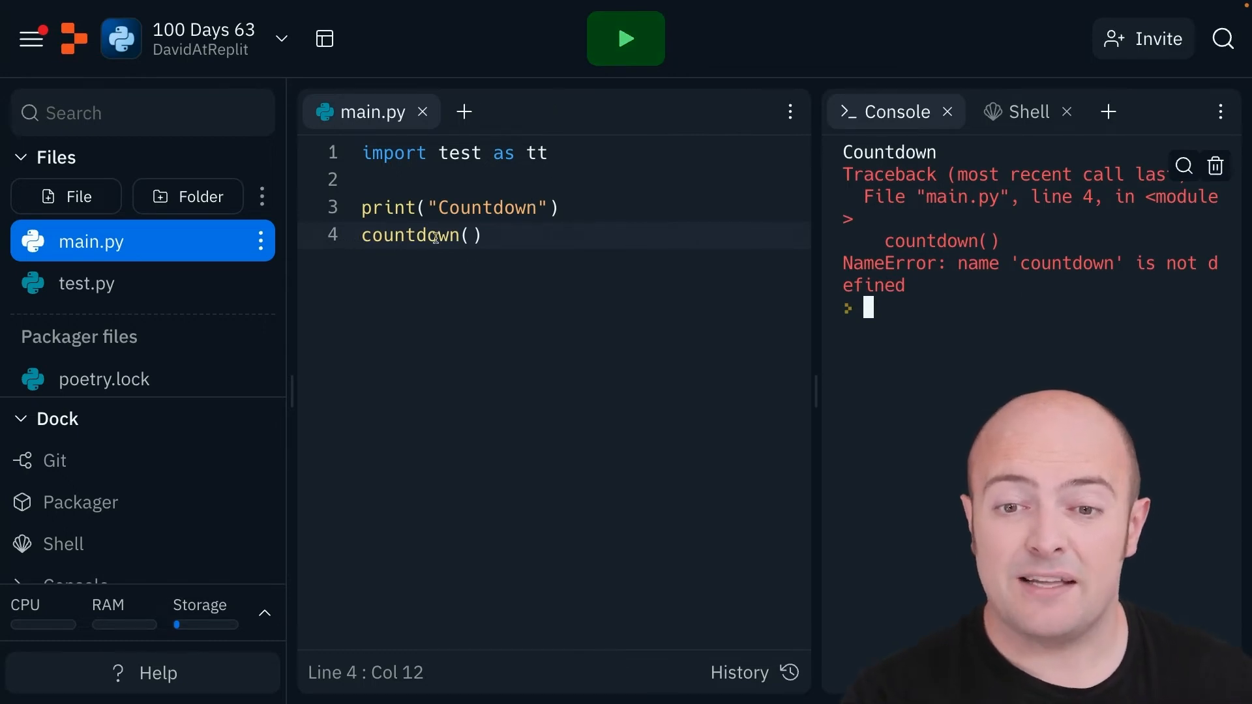
{"action": "mouse_move", "coordinate": [503, 256]}
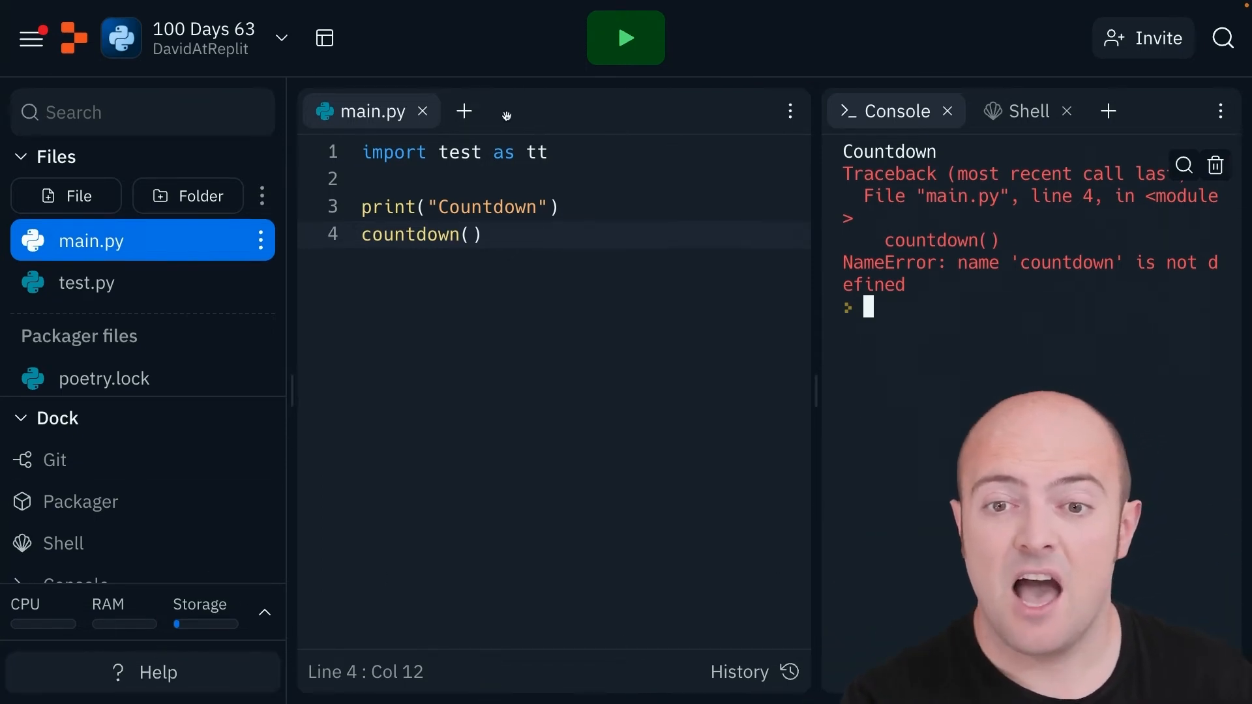
{"action": "left_click", "coordinate": [363, 235]}
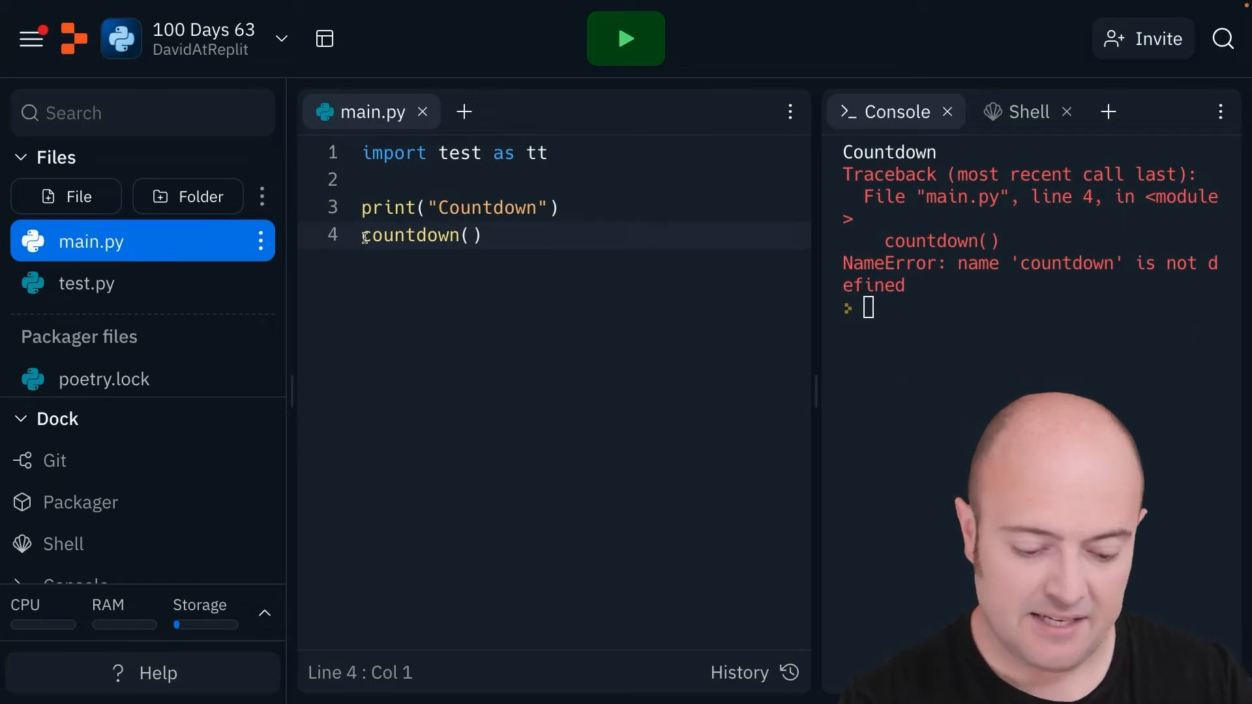
{"action": "type", "text": "tt."}
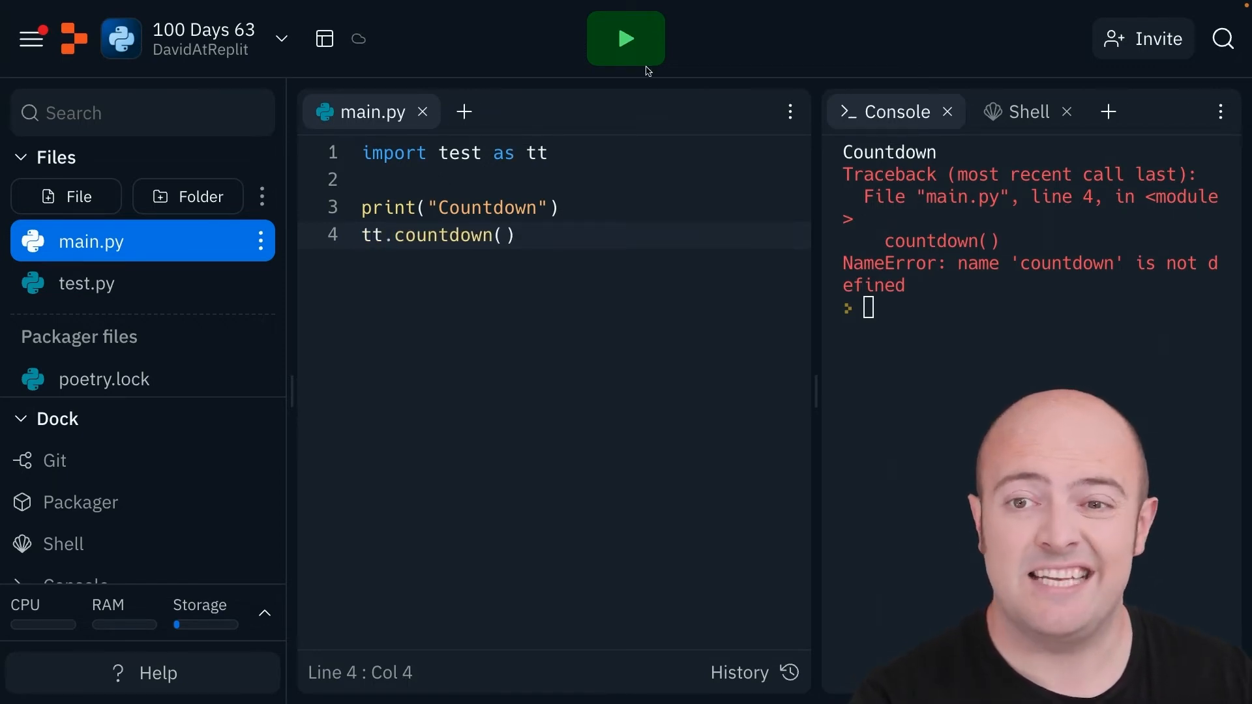
{"action": "left_click", "coordinate": [626, 39]}
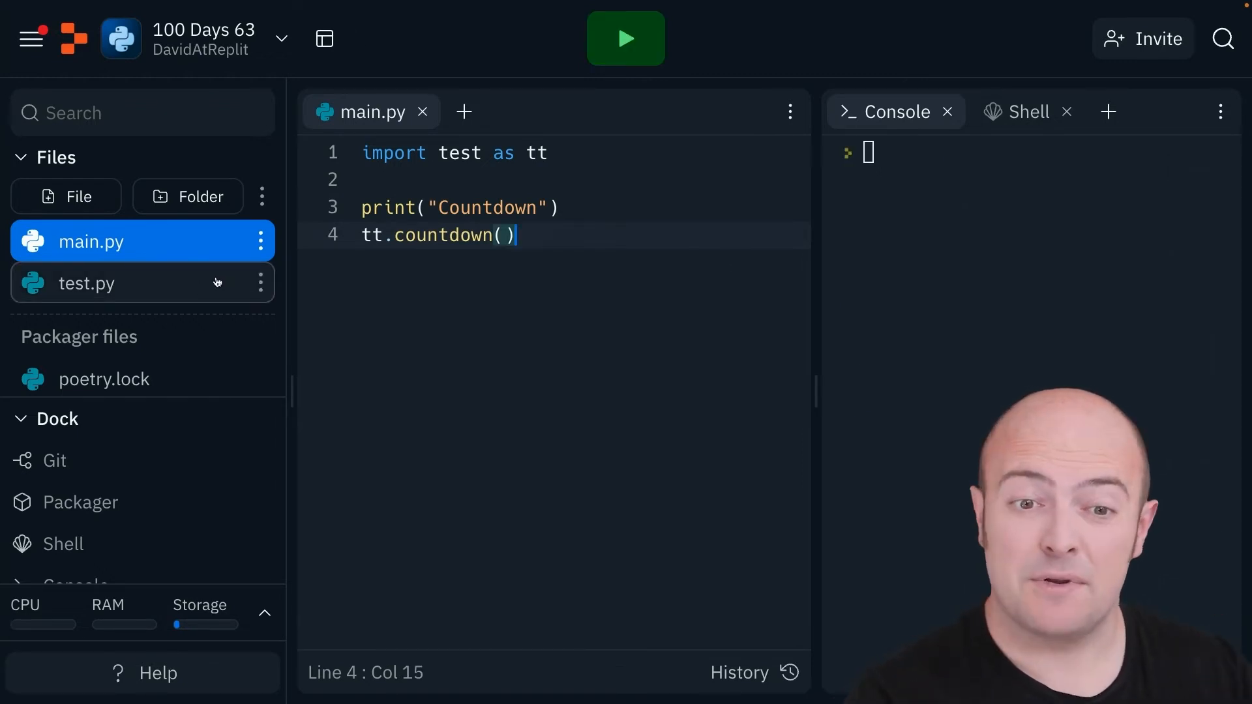
- Inspect test.py, run main.py so "Here's the countdown" and 1–10 print before Countdown and 1–10, then reopen test.py
{"action": "left_click", "coordinate": [86, 285]}
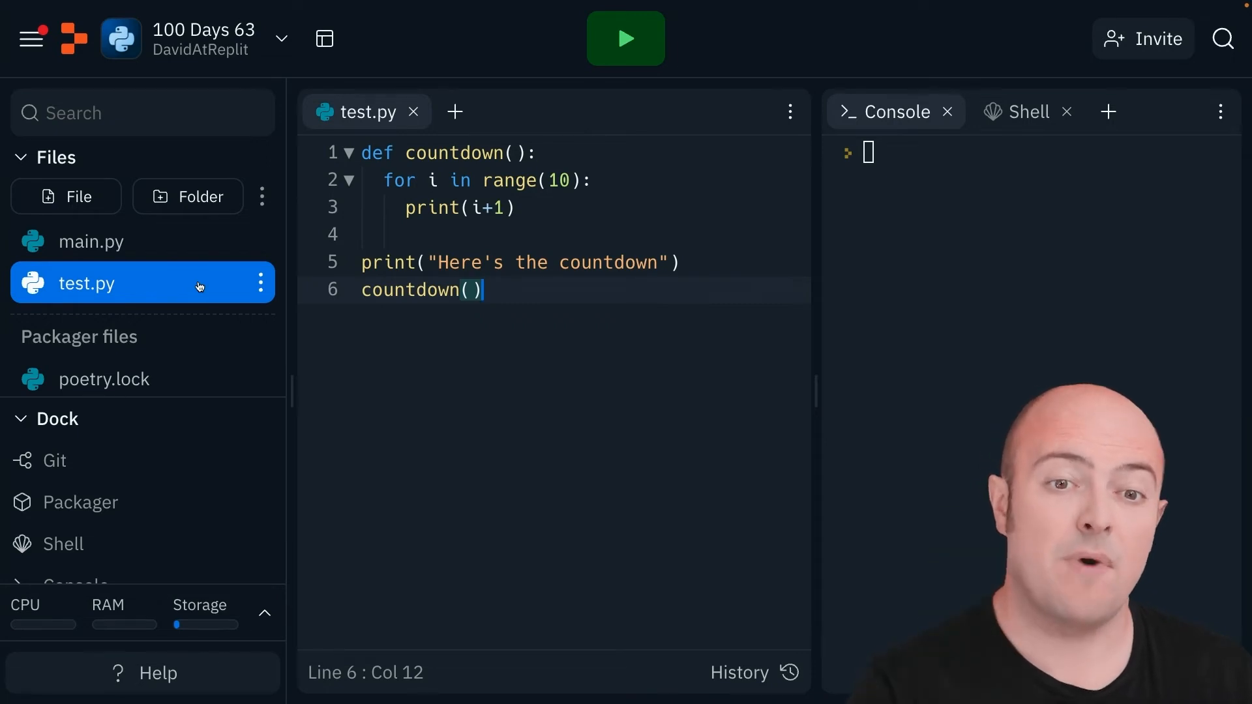
{"action": "left_click", "coordinate": [92, 241]}
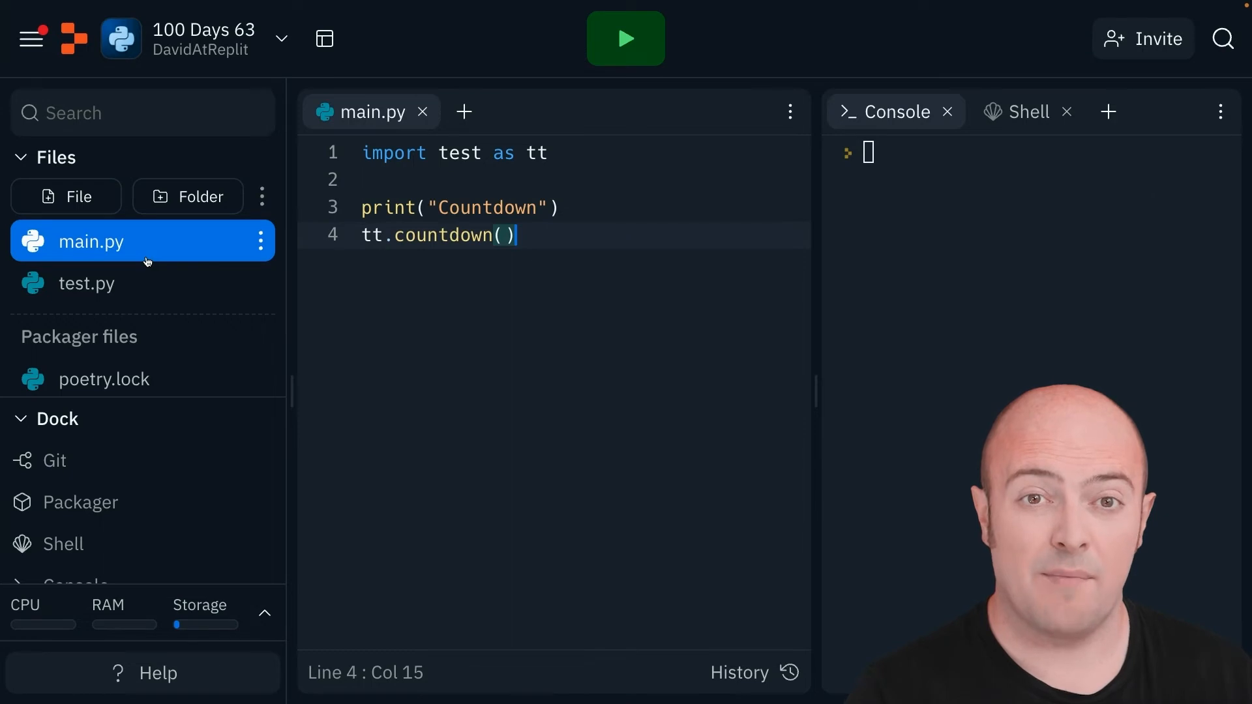
{"action": "mouse_move", "coordinate": [90, 245]}
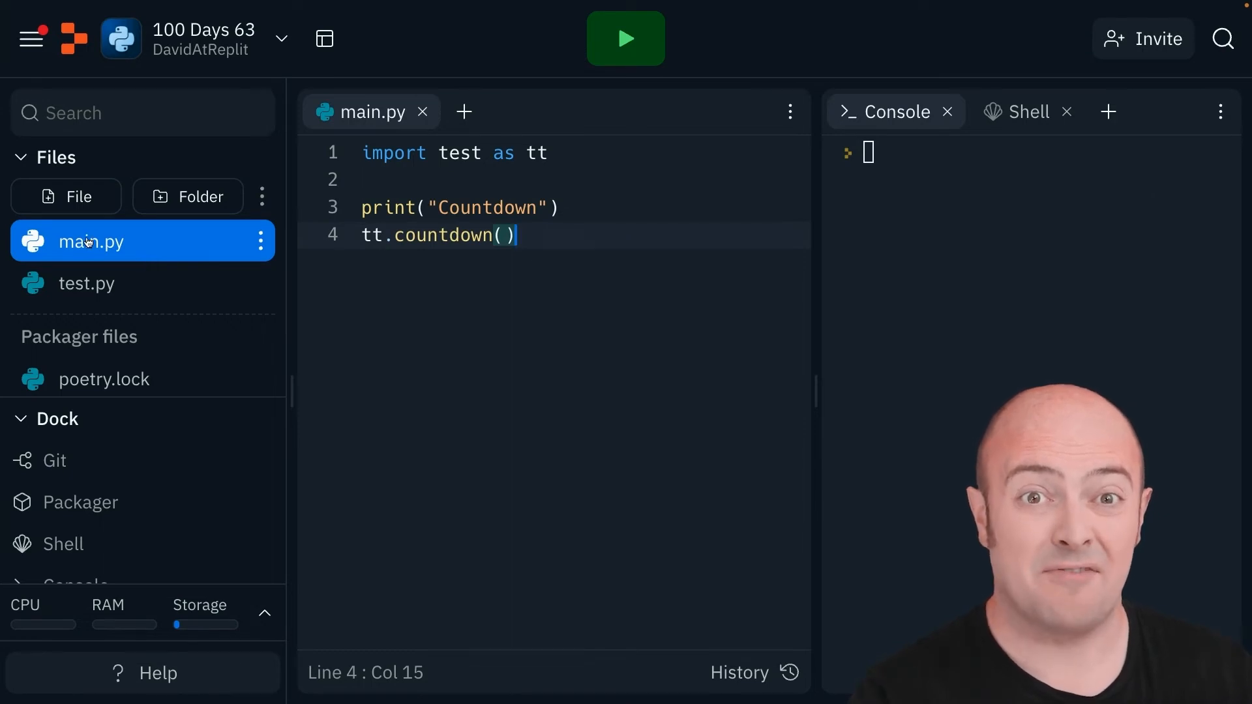
{"action": "left_click", "coordinate": [624, 38]}
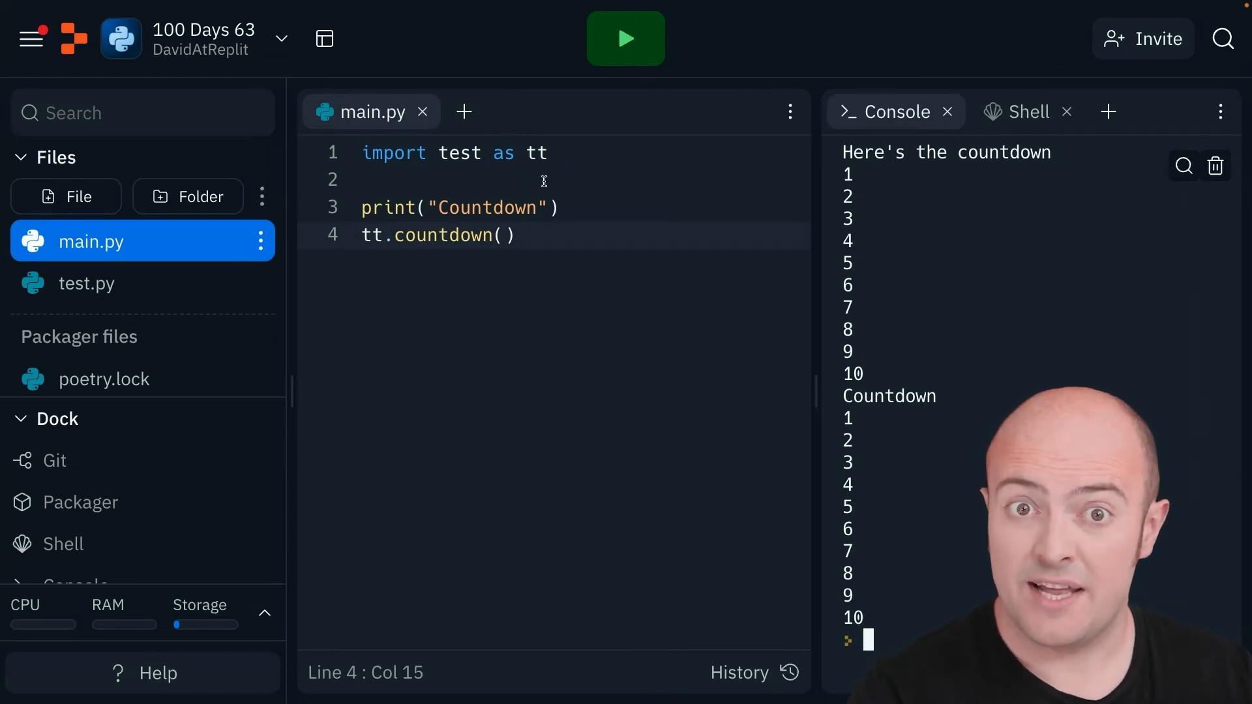
{"action": "left_click", "coordinate": [86, 284]}
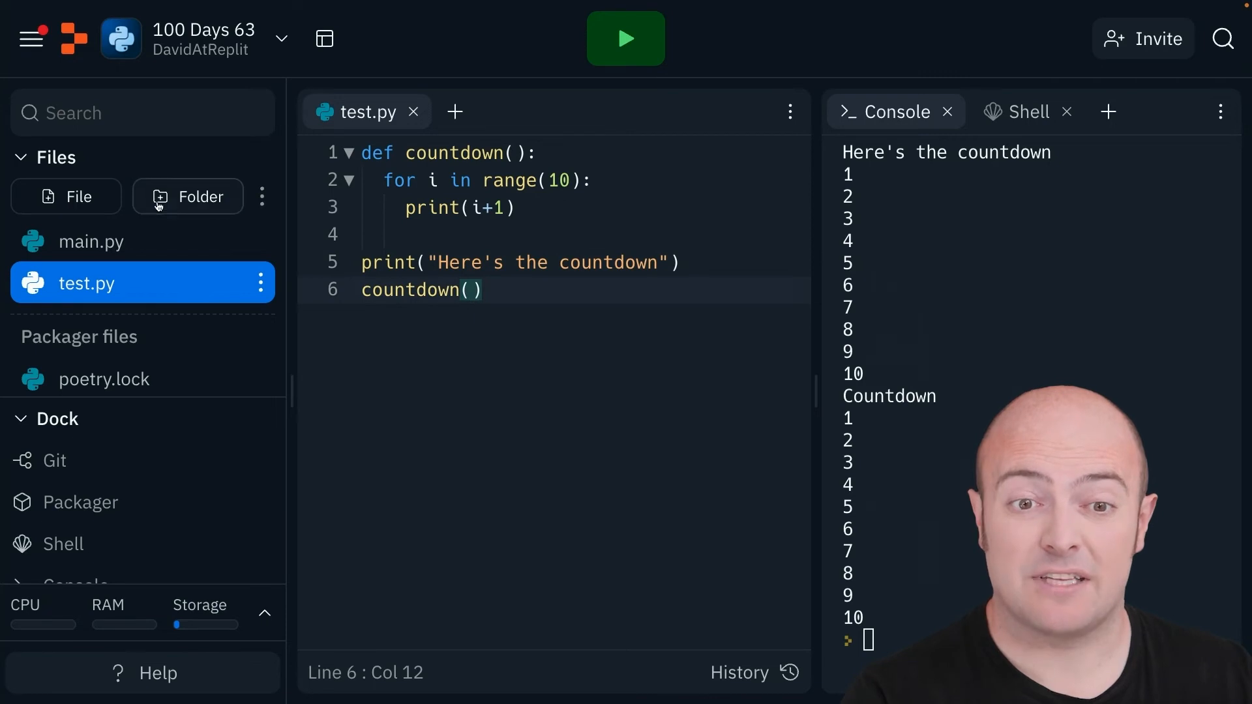
- Delete the print and countdown() call lines from test.py, leaving only the countdown function
{"action": "left_click", "coordinate": [91, 241]}
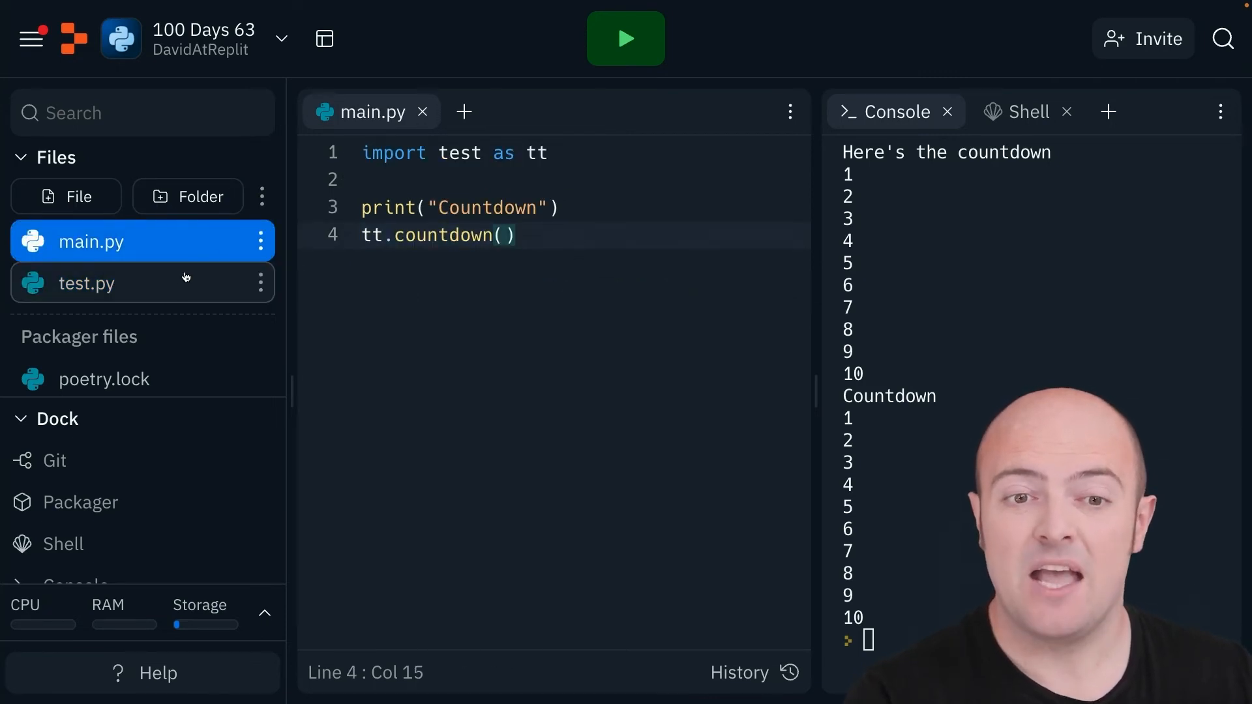
{"action": "left_click", "coordinate": [86, 283]}
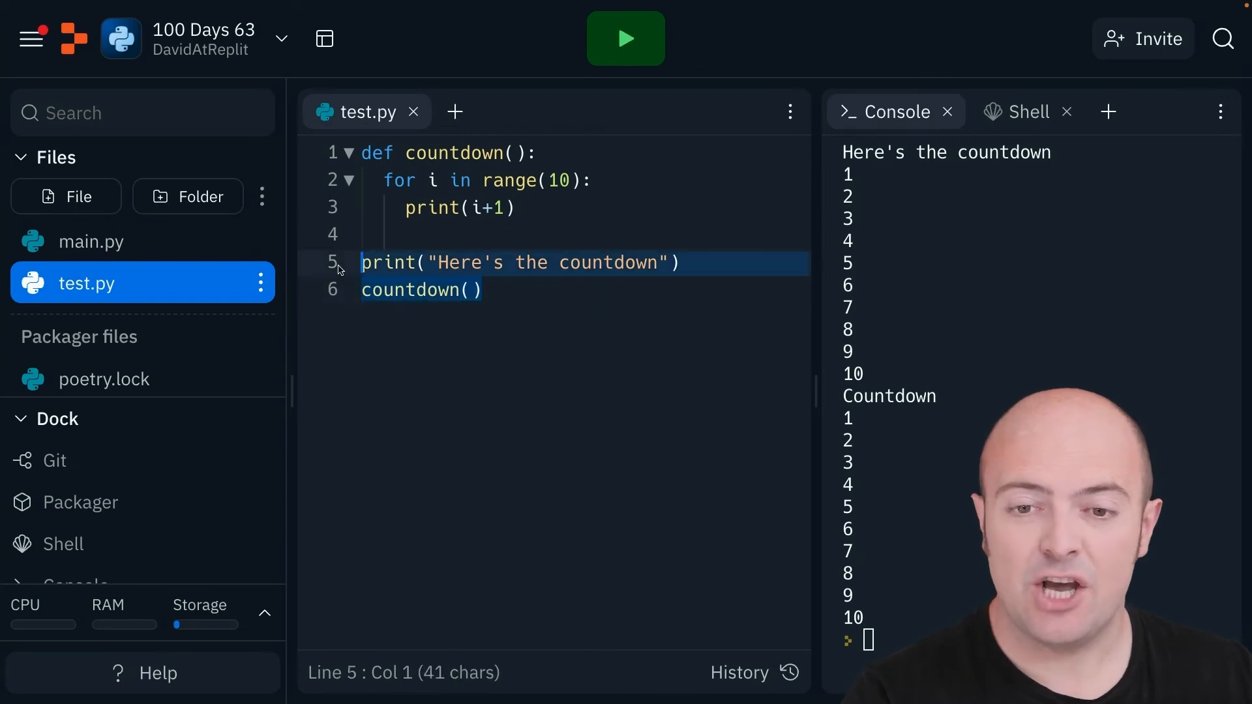
{"action": "key", "text": "Delete"}
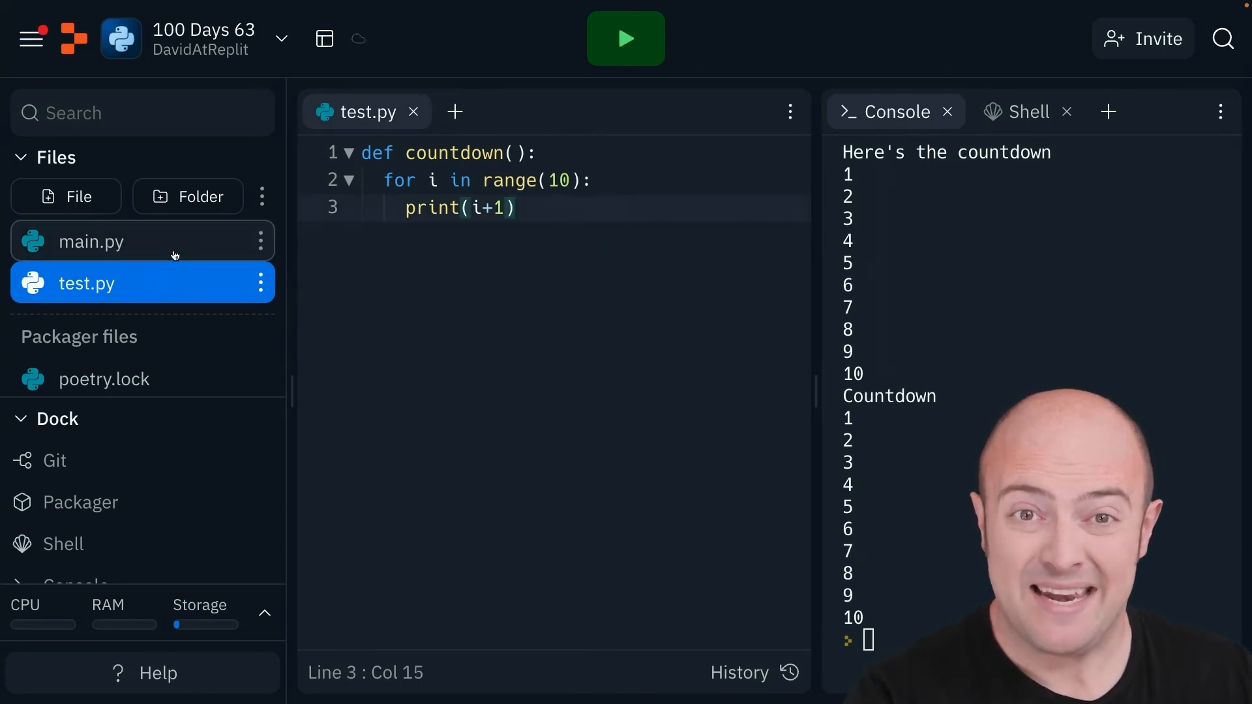
{"action": "mouse_move", "coordinate": [173, 255]}
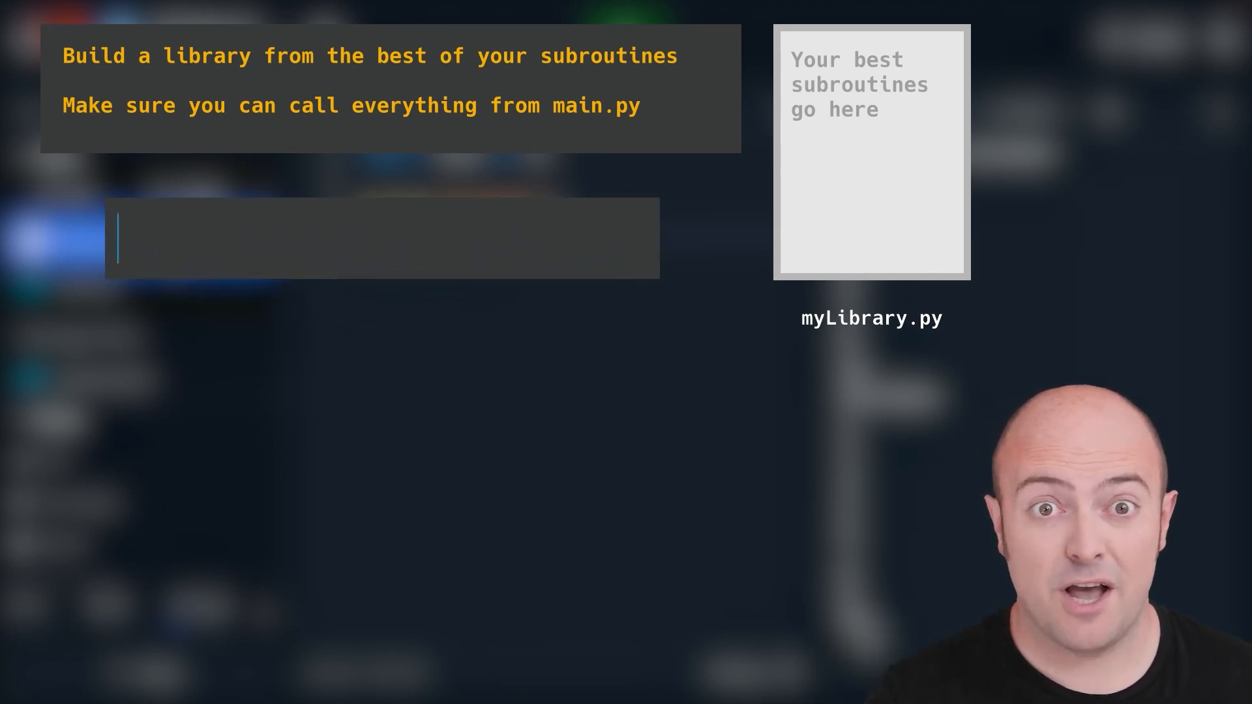
{"action": "type", "text": "#replit100DaysOfCode"}
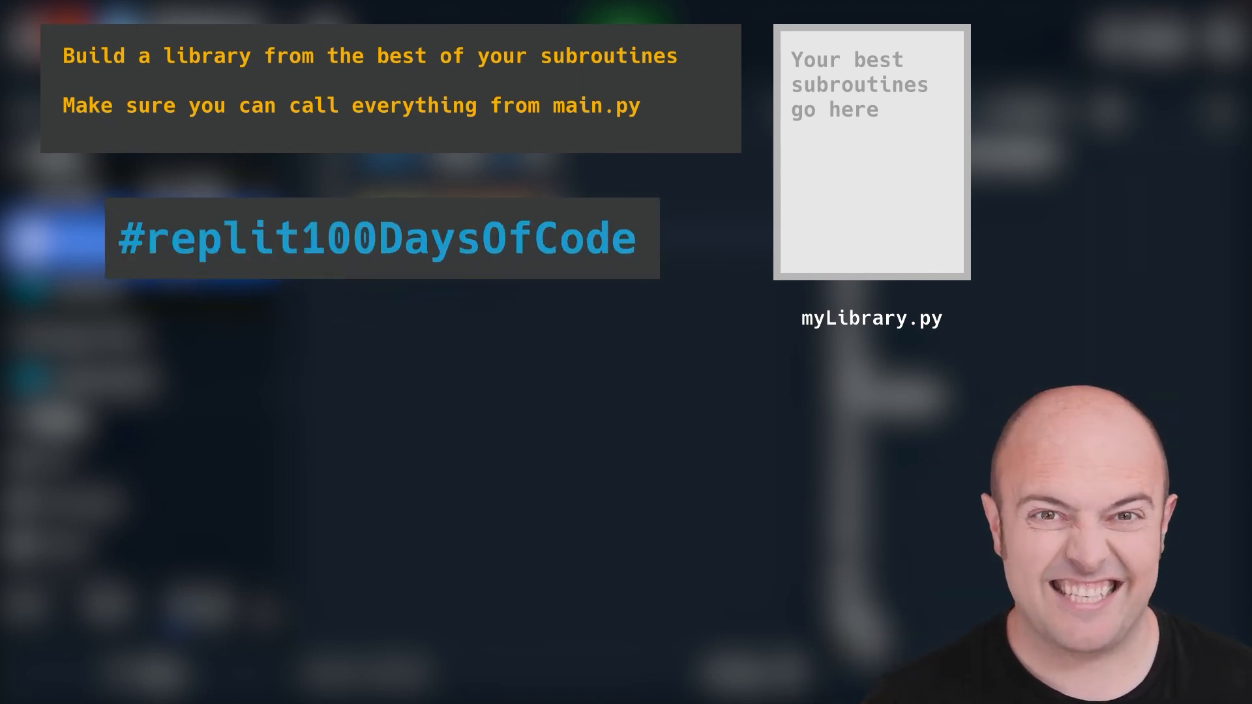